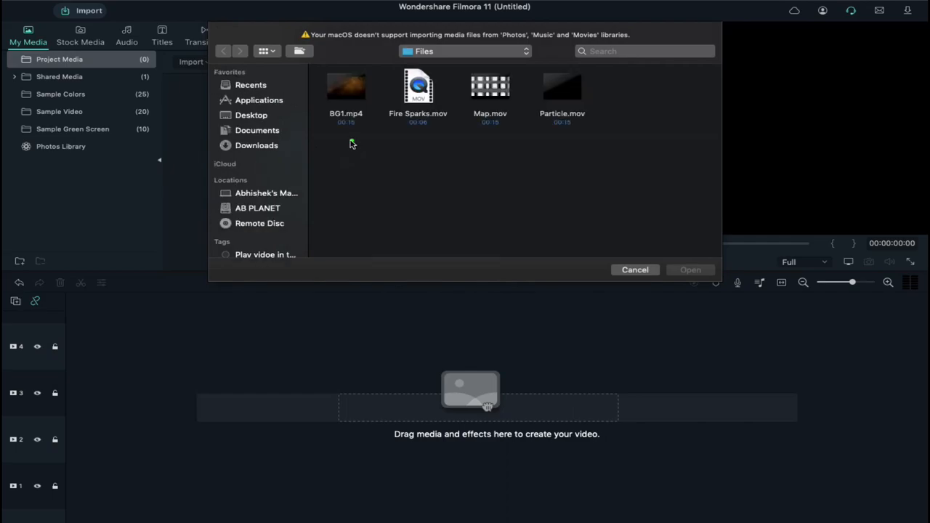
Import BG1.mp4, Fire Sparks.mov, Map.mov and Particle.mov into project media.
left_click(633, 269)
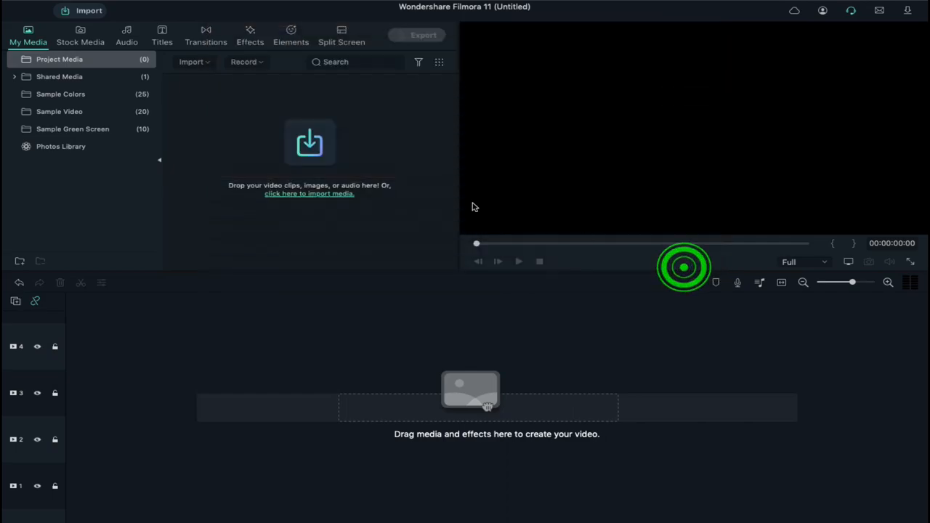
left_click(308, 193)
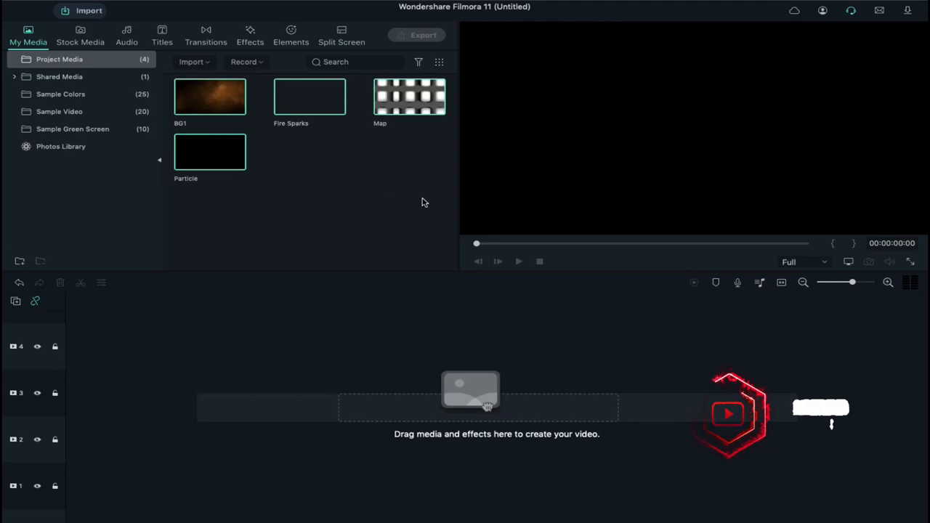
Place a Default Title on track 1 reading CINEMATIC INTRO in a narrow stylised font.
left_click(161, 35)
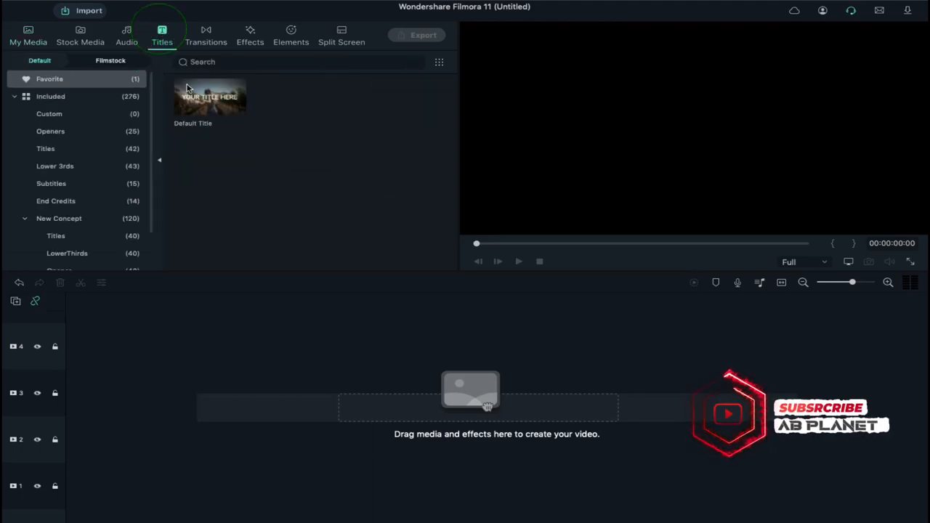
left_click_drag(210, 96, 94, 487)
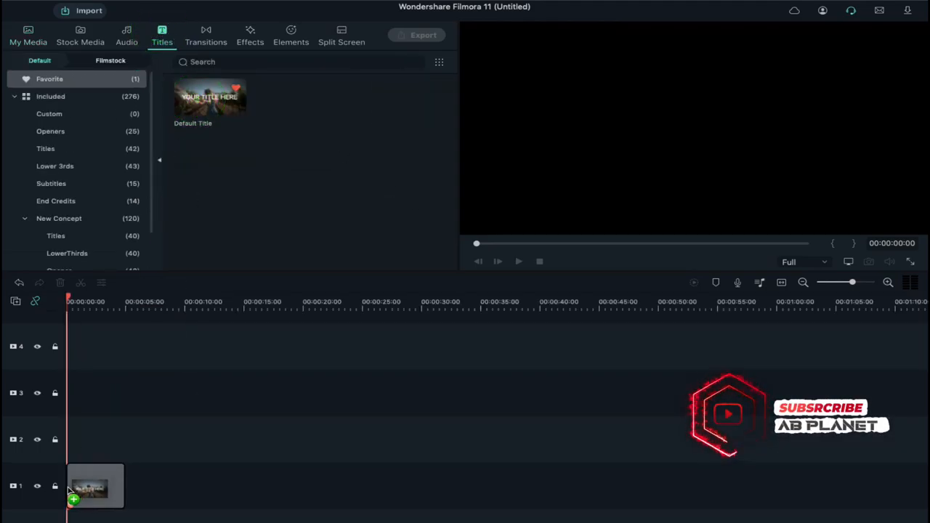
left_click(96, 487)
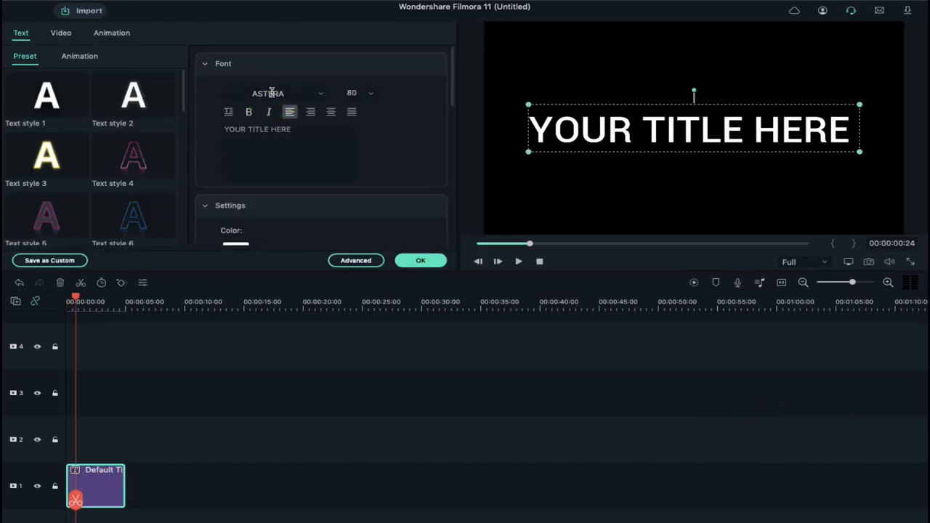
type("CINEMATIC INTRO")
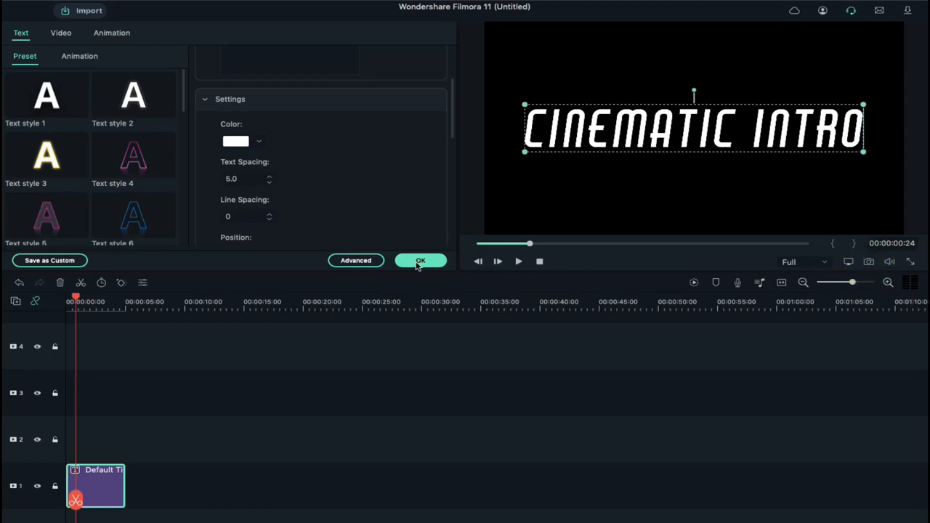
left_click(420, 260)
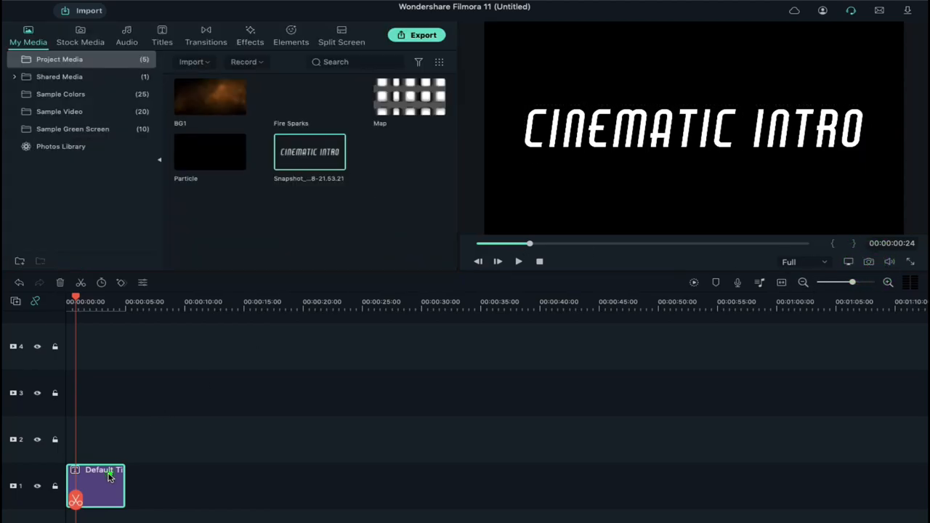
Recolour the CINEMATIC INTRO title text to a warm orange.
double_click(96, 486)
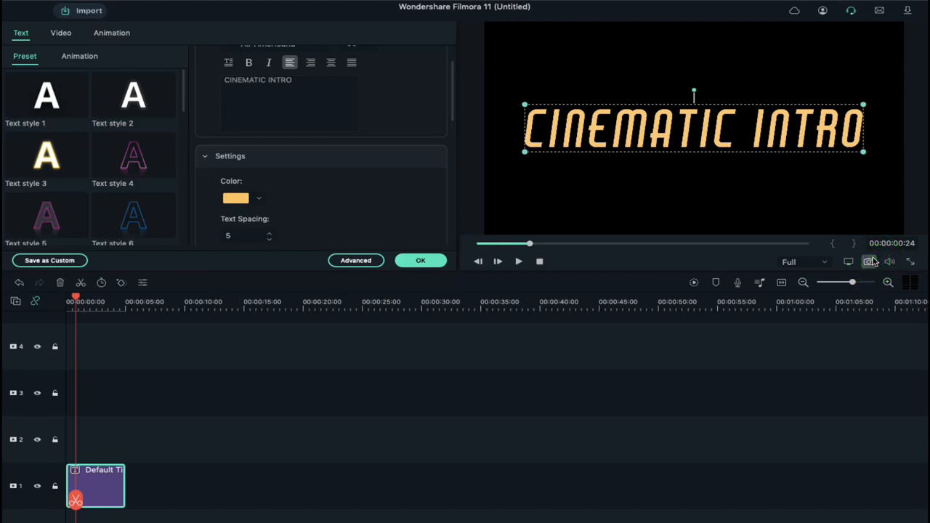
left_click(356, 260)
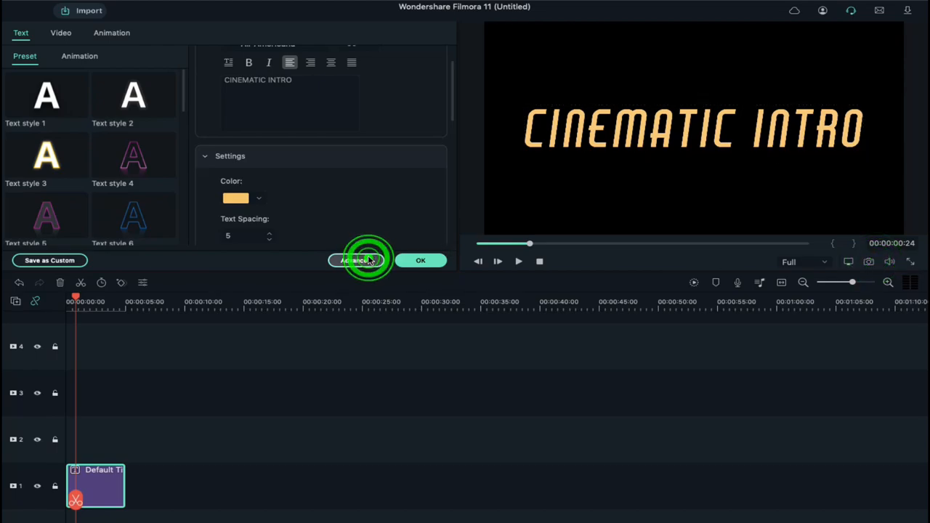
Give the title an orange size-1 text border with no fill, making thin outline letters.
left_click(357, 261)
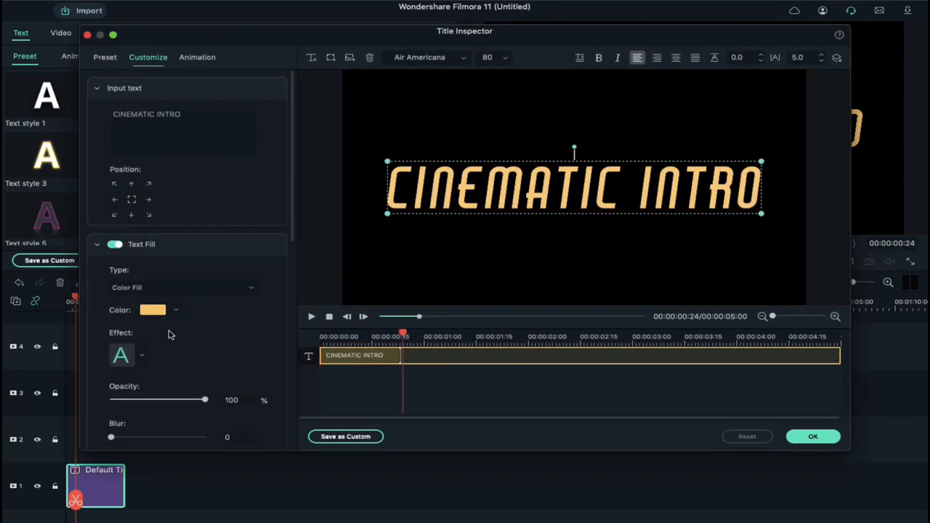
left_click(114, 360)
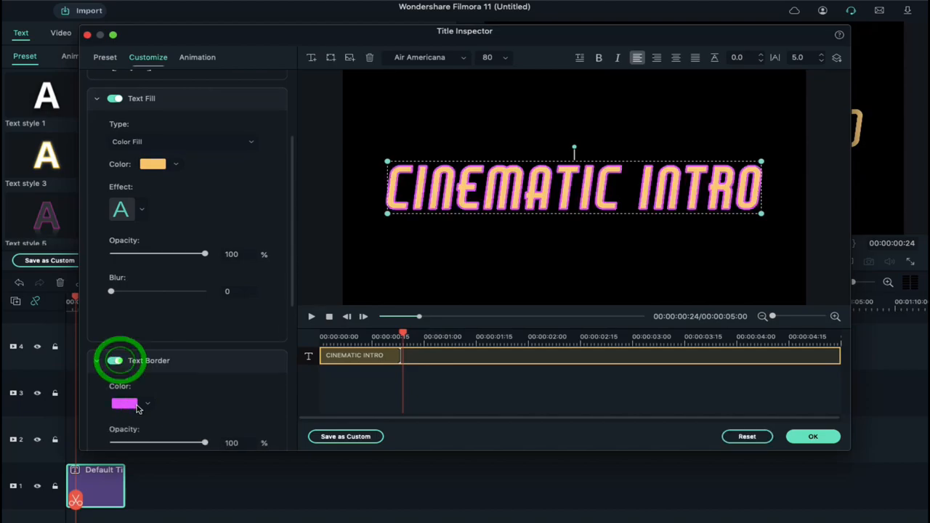
left_click(124, 404)
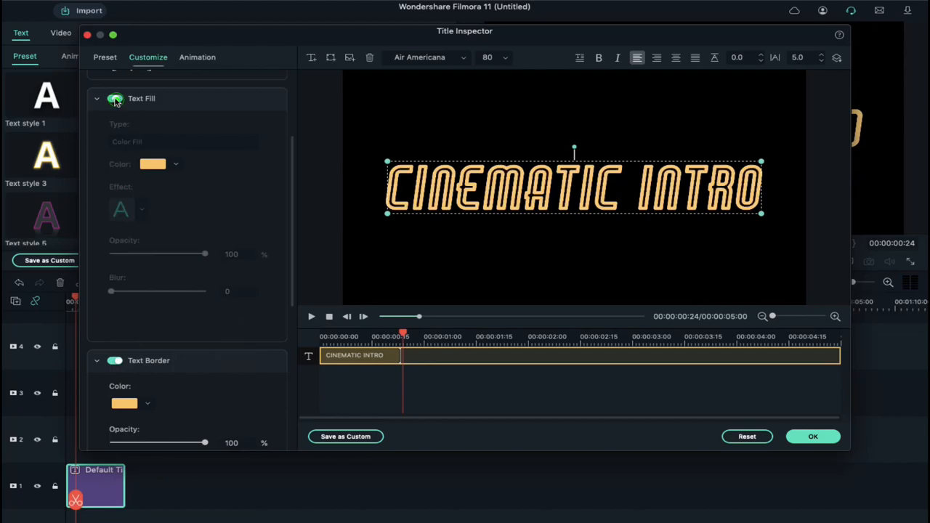
scroll("down", 3)
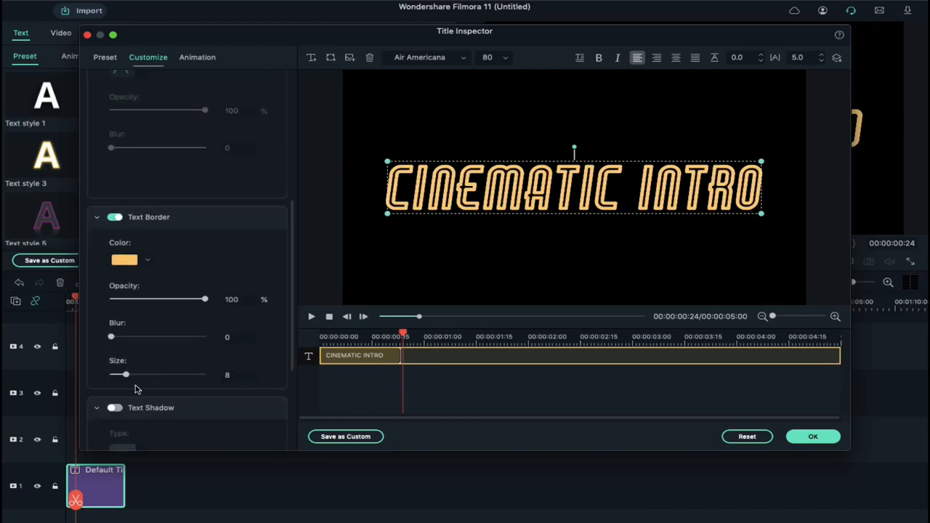
left_click_drag(125, 375, 113, 375)
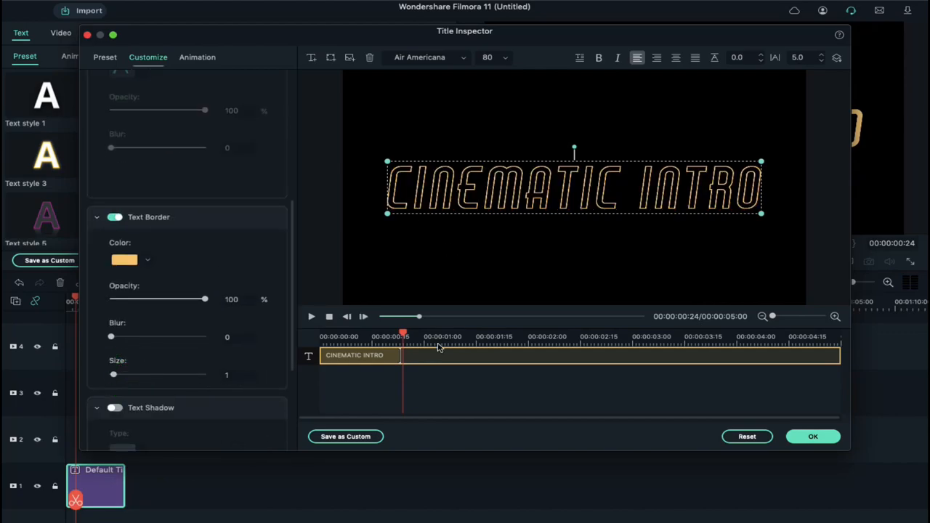
left_click(813, 436)
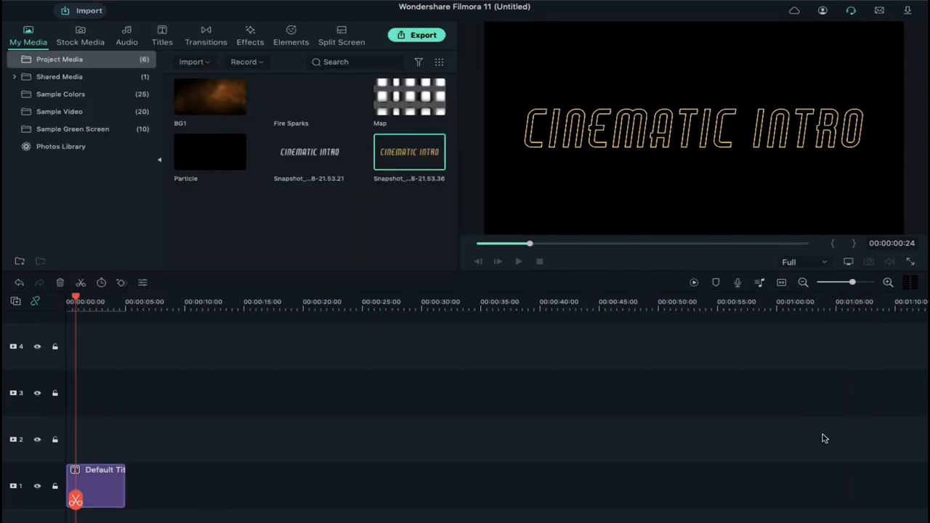
Snapshot the title and put the orange title still on track 1 in its place.
left_click(872, 262)
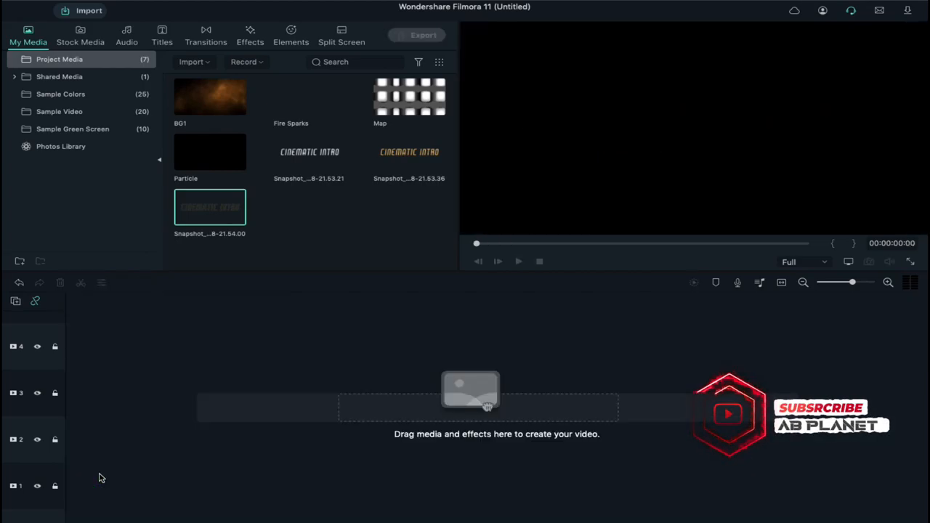
left_click_drag(210, 206, 182, 392)
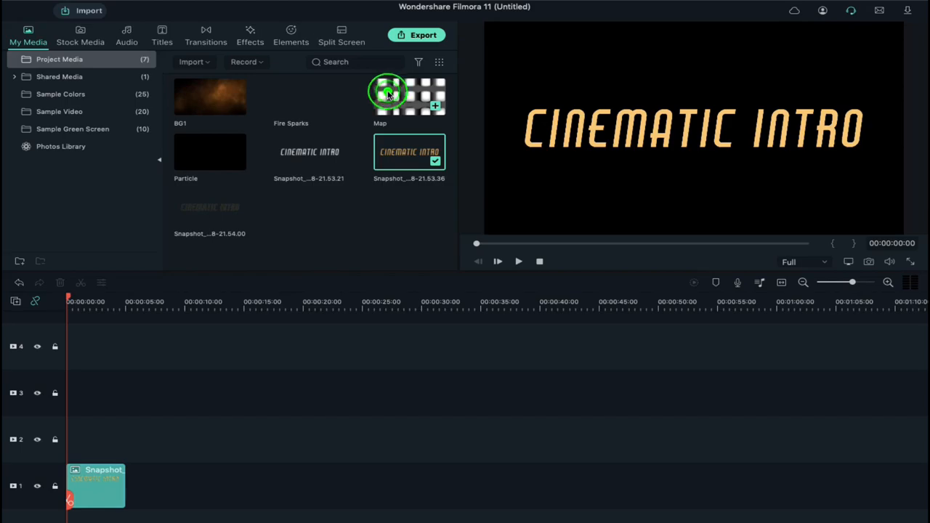
Layer the Map clip on track 2 over the still with Multiply blending mode.
left_click_drag(390, 94, 154, 439)
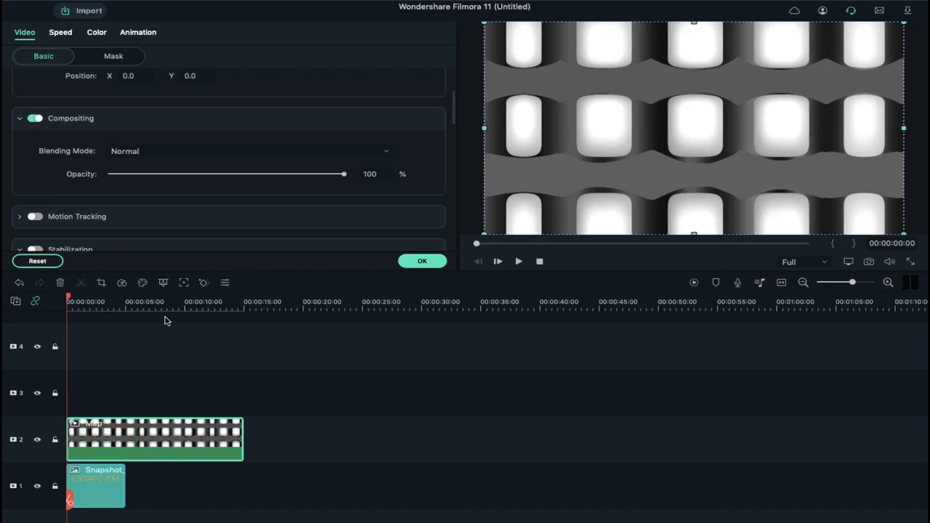
left_click(96, 32)
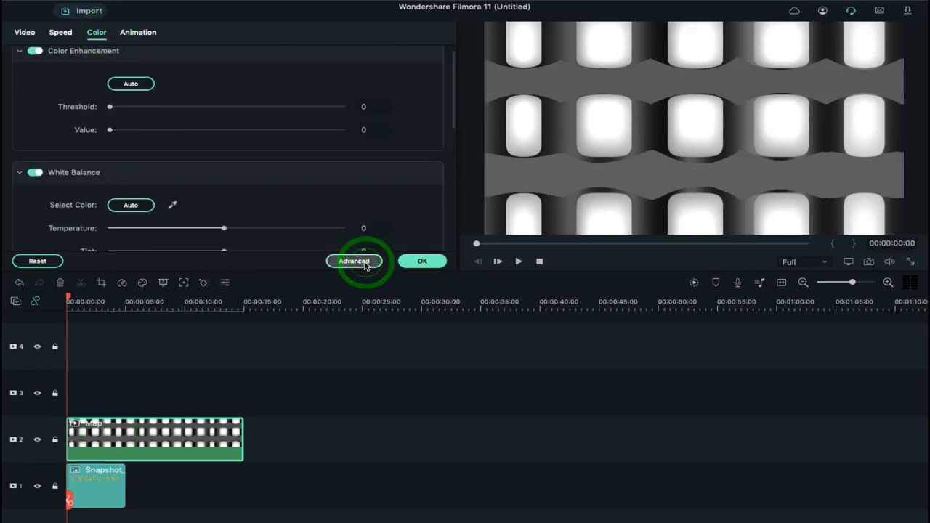
left_click(354, 261)
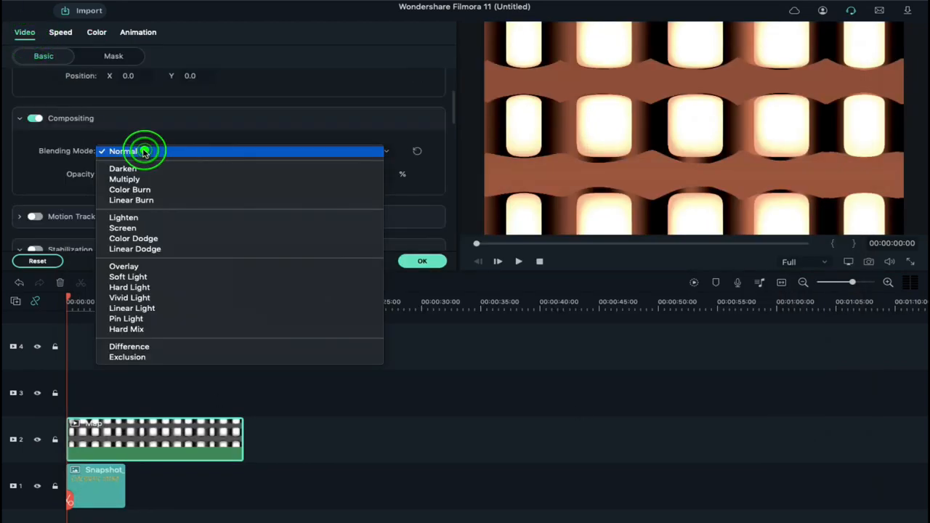
left_click(125, 181)
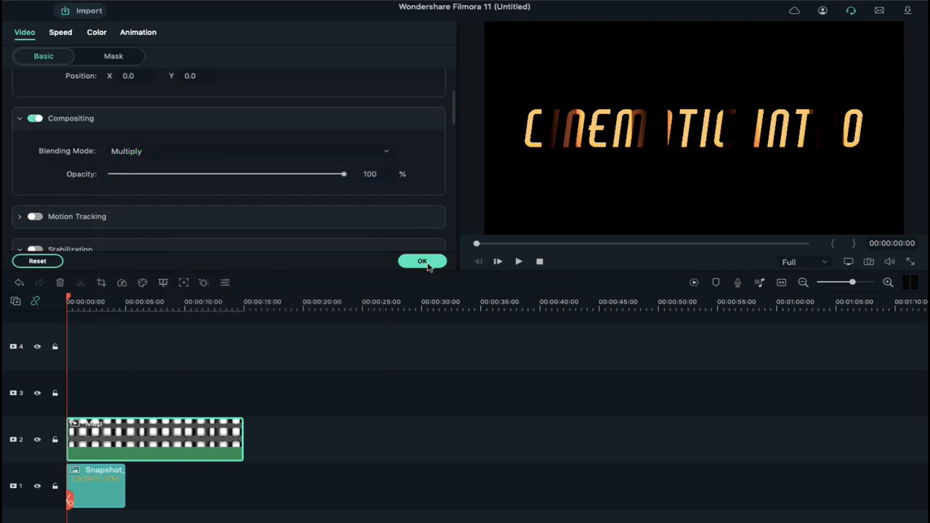
left_click(421, 262)
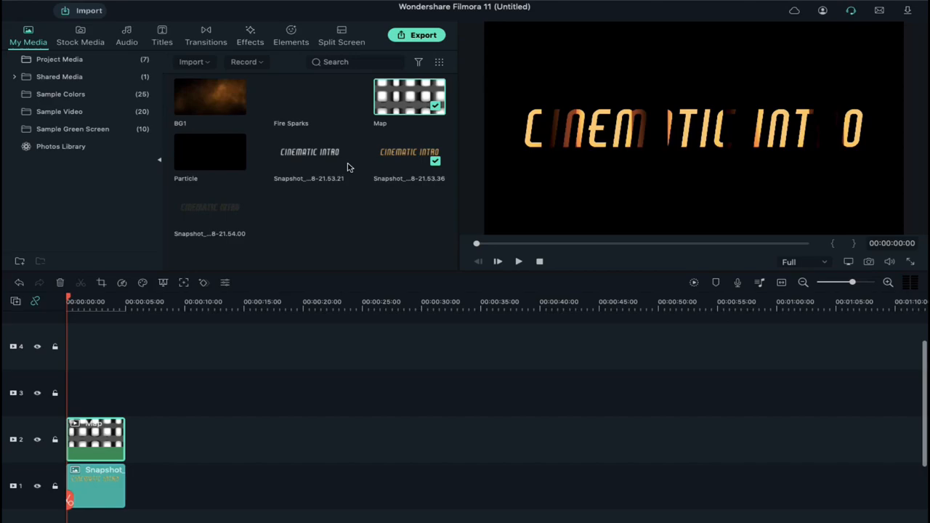
Stack the outline title still on track 3 at 29% opacity and preview the composition.
left_click_drag(309, 151, 107, 392)
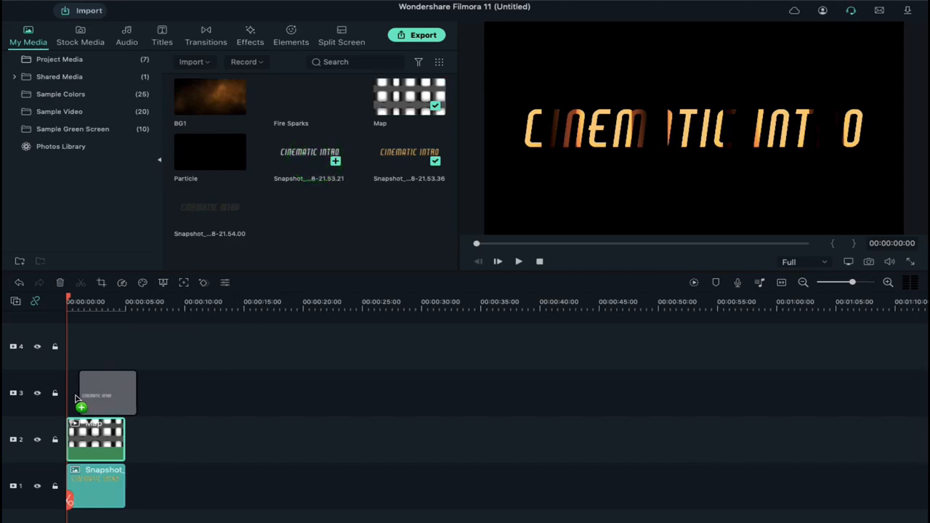
left_click_drag(108, 392, 95, 392)
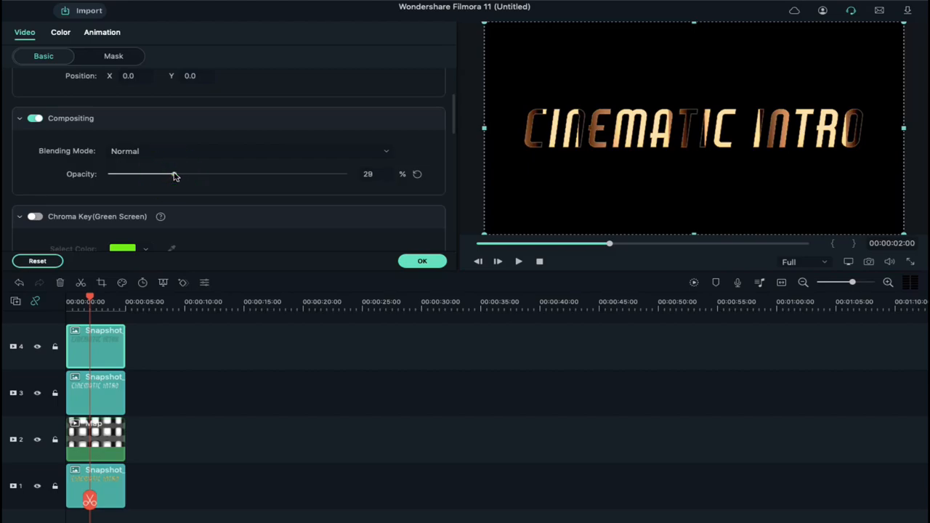
left_click(421, 262)
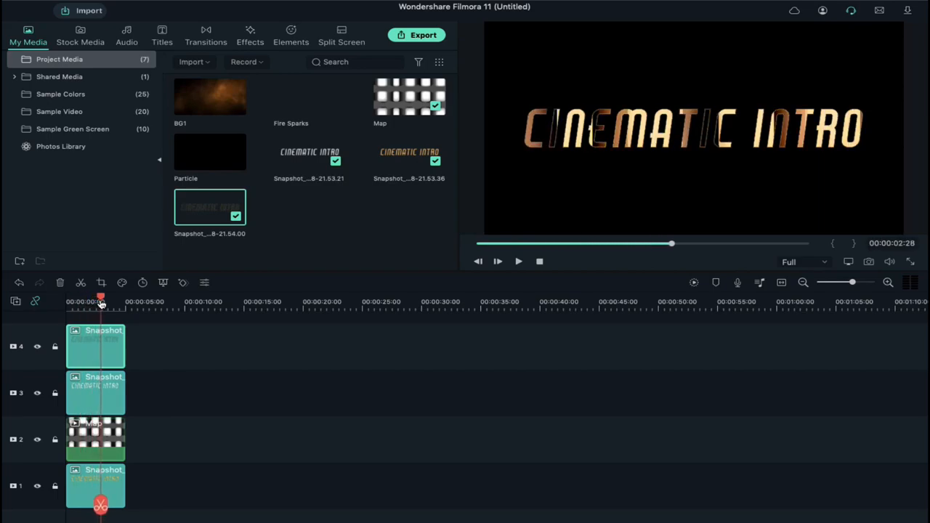
left_click_drag(100, 300, 117, 300)
type("TEXT")
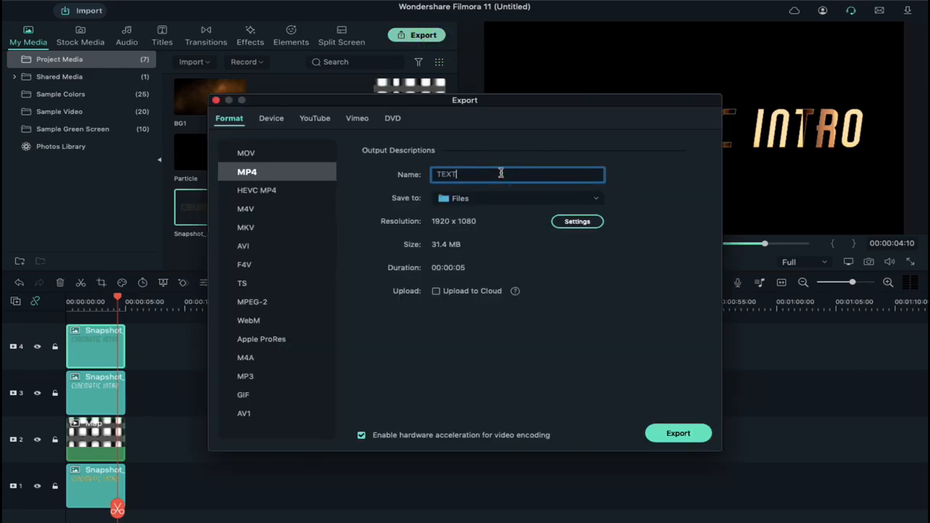
Export the composition as MP4 named TEXT to the Files folder.
left_click(677, 433)
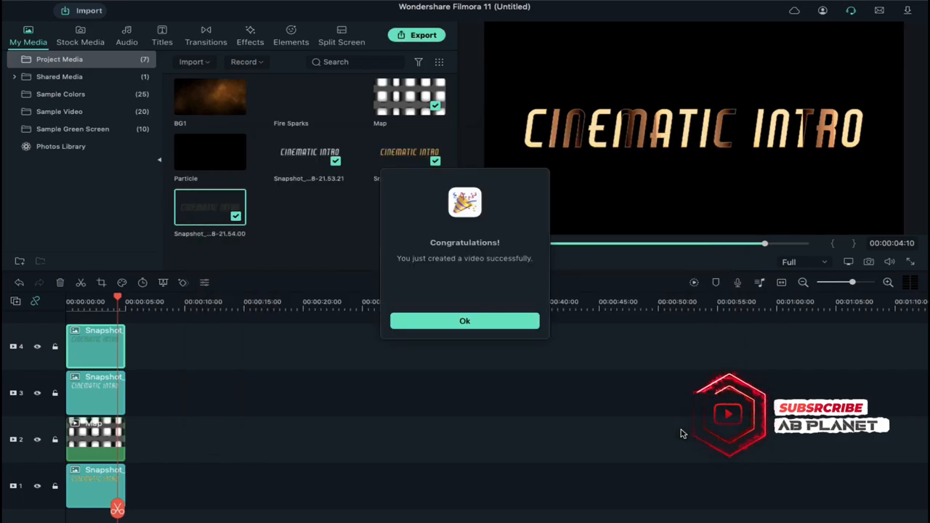
left_click(465, 321)
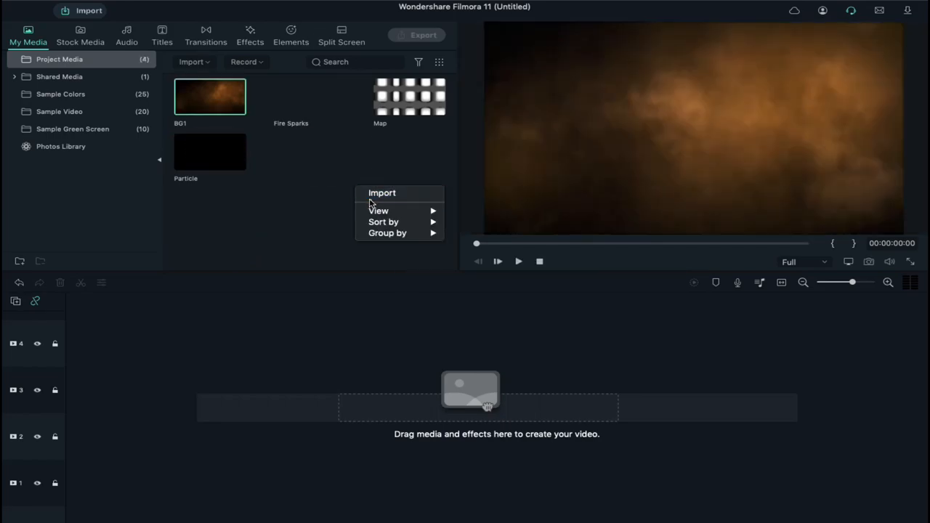
Import the exported TEXT.mp4 into project media.
left_click(381, 192)
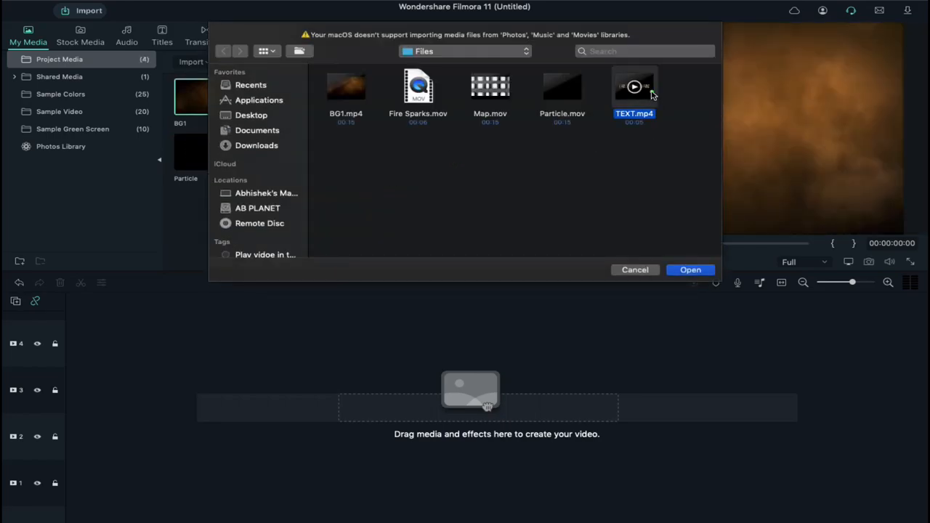
left_click(689, 269)
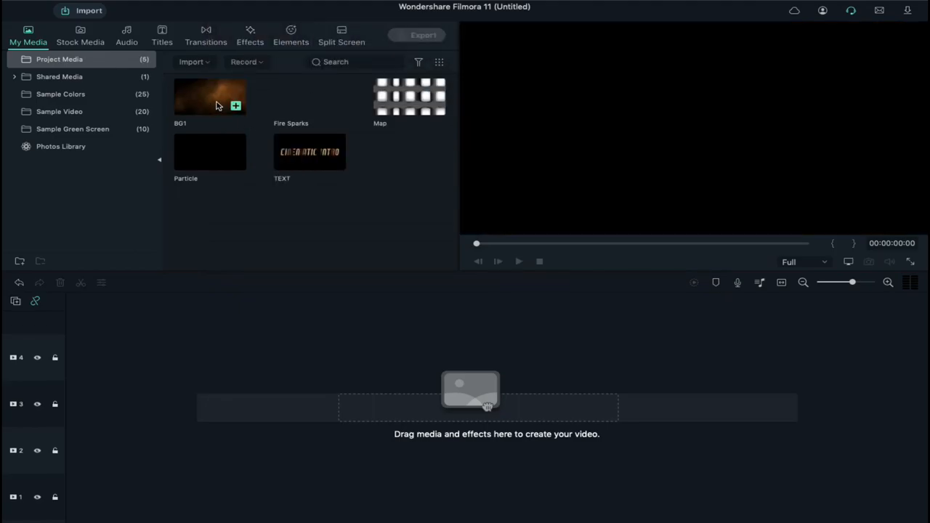
Put BG1 on track 1, keeping the project's 60fps settings.
left_click_drag(209, 99, 86, 450)
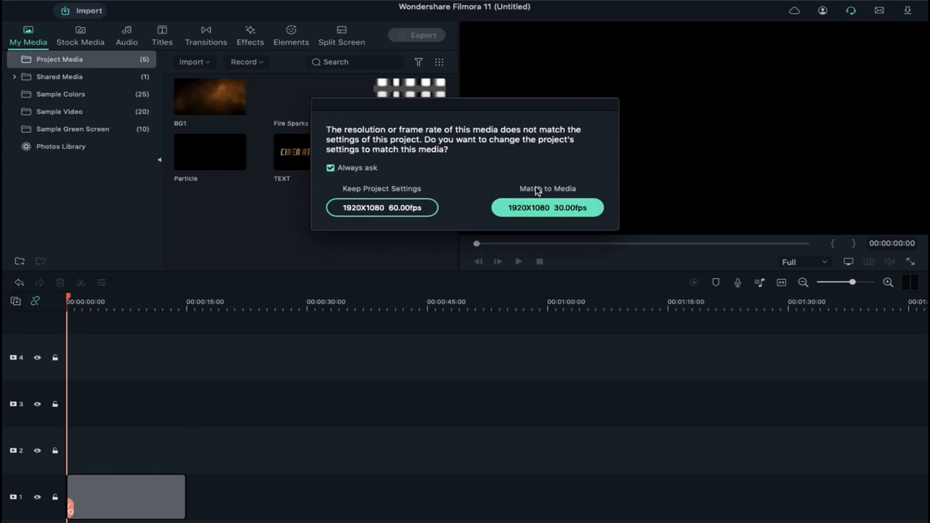
left_click(380, 206)
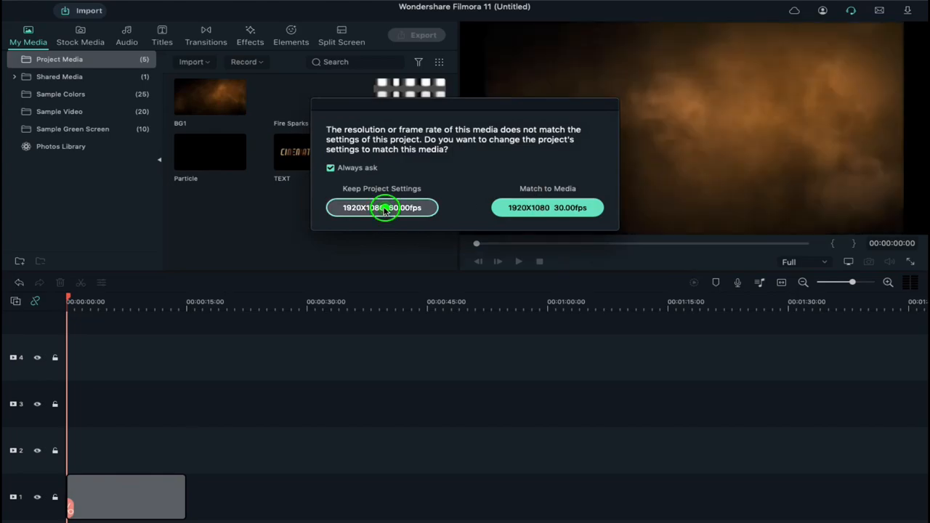
left_click(380, 207)
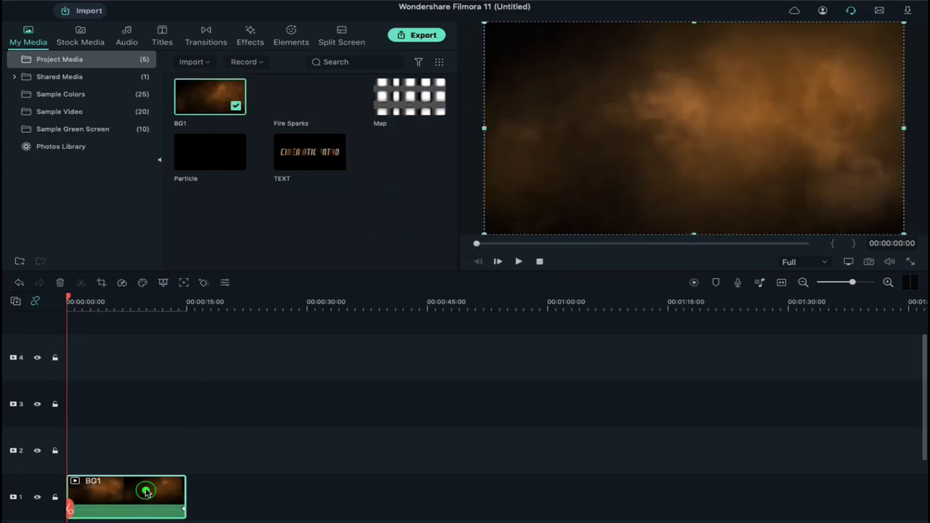
Apply a muted colour preset to BG1 and place the TEXT clip on a track above it.
double_click(125, 497)
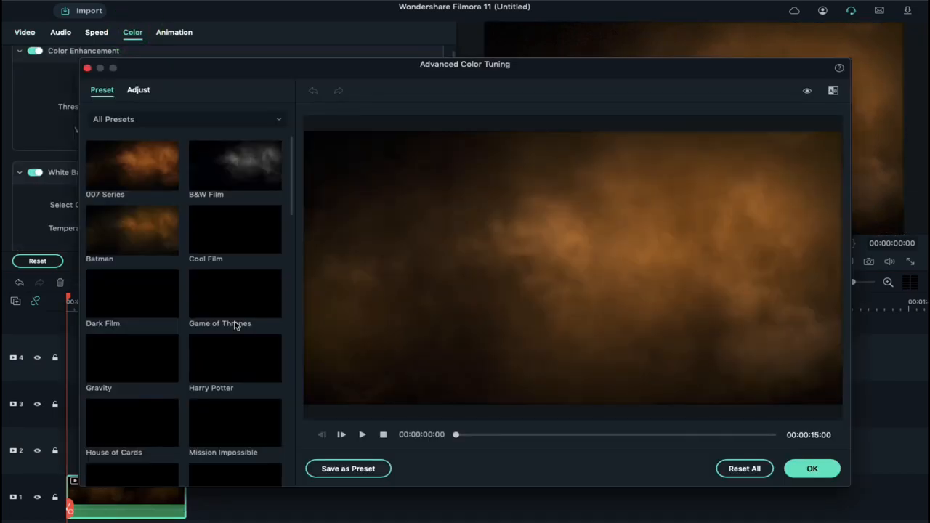
left_click(811, 468)
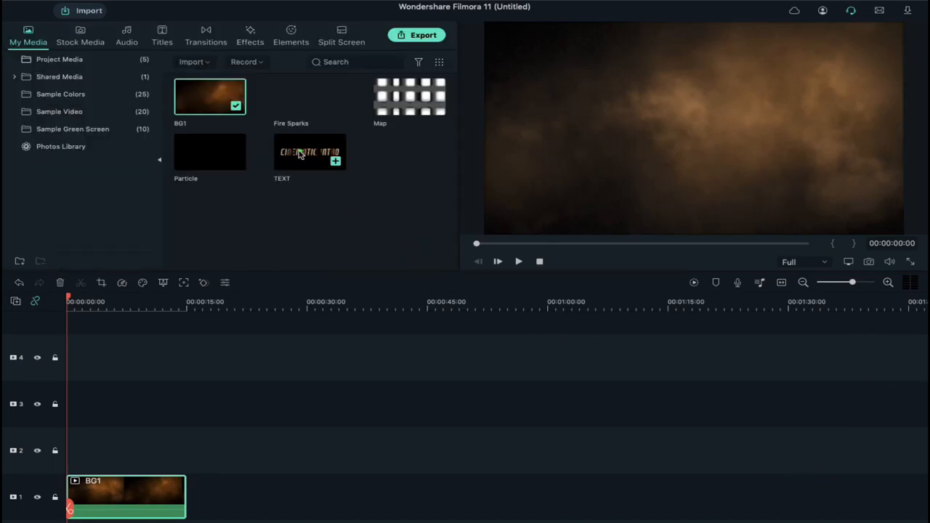
left_click_drag(311, 153, 85, 404)
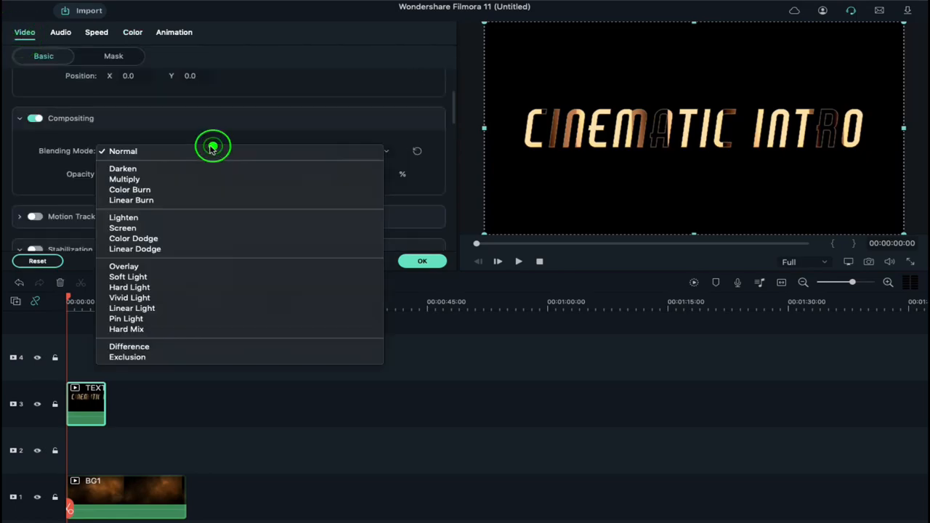
Give the TEXT clip a lighten-type blend over the smoke and scale the title down to 56%.
left_click(122, 226)
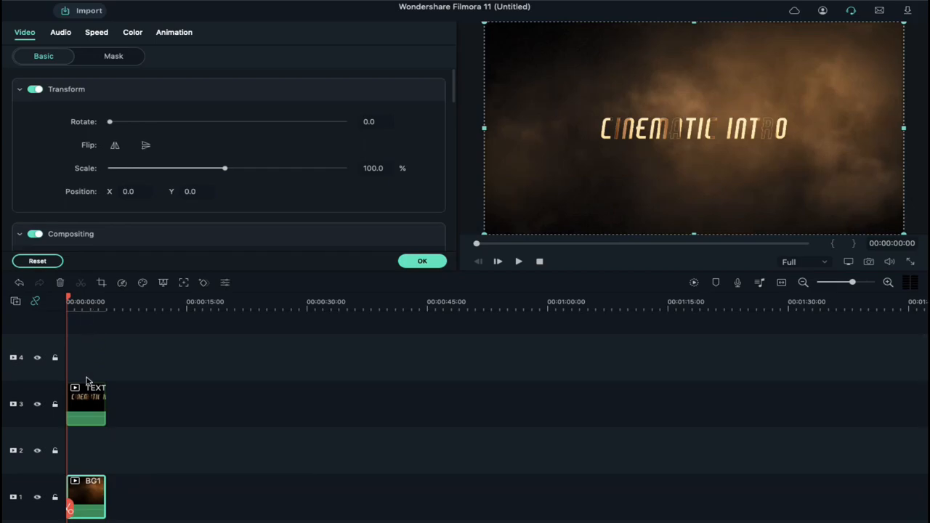
left_click_drag(224, 169, 172, 169)
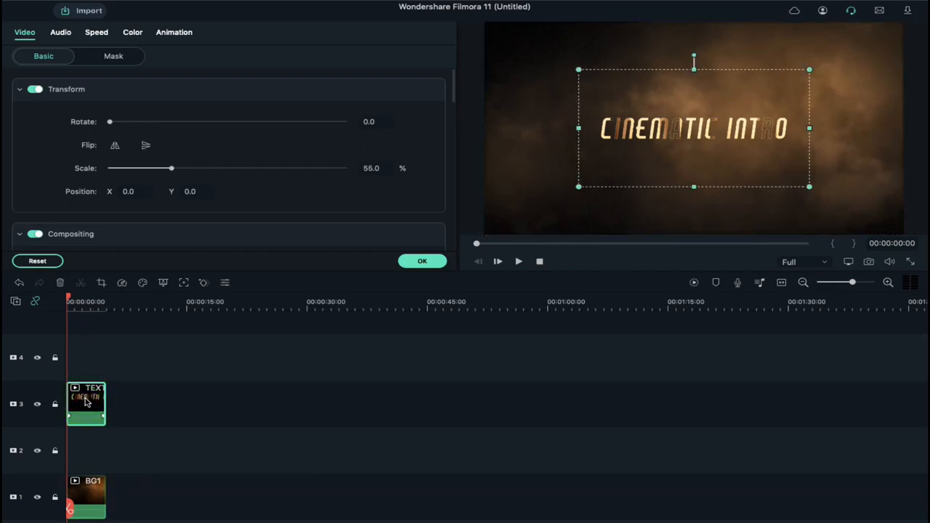
In Animation > Customize, keyframe the title to scale 65% and opacity 100 at the later point.
left_click(174, 32)
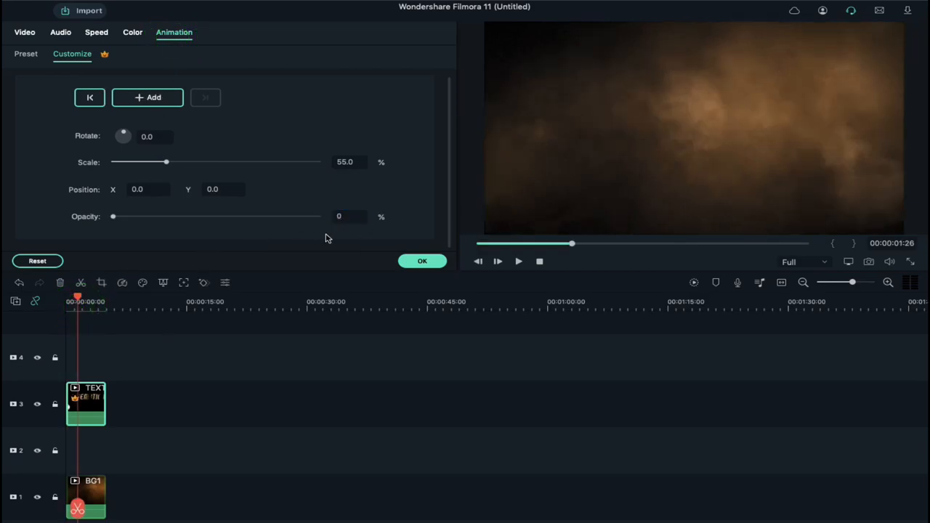
left_click(342, 161)
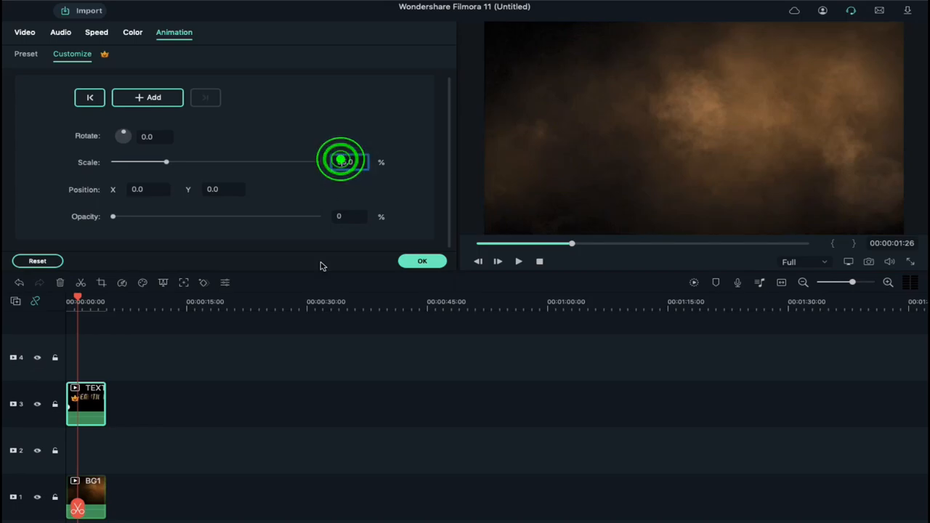
left_click(349, 162)
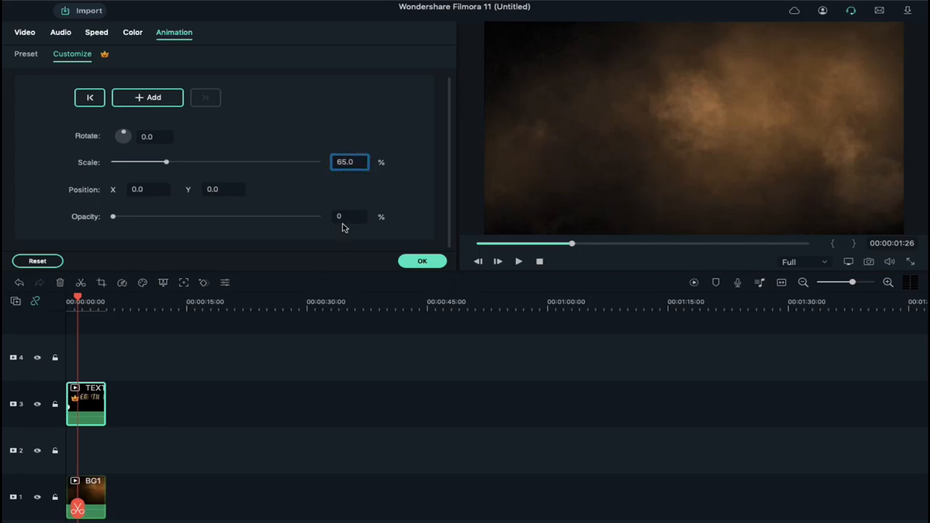
left_click(349, 217)
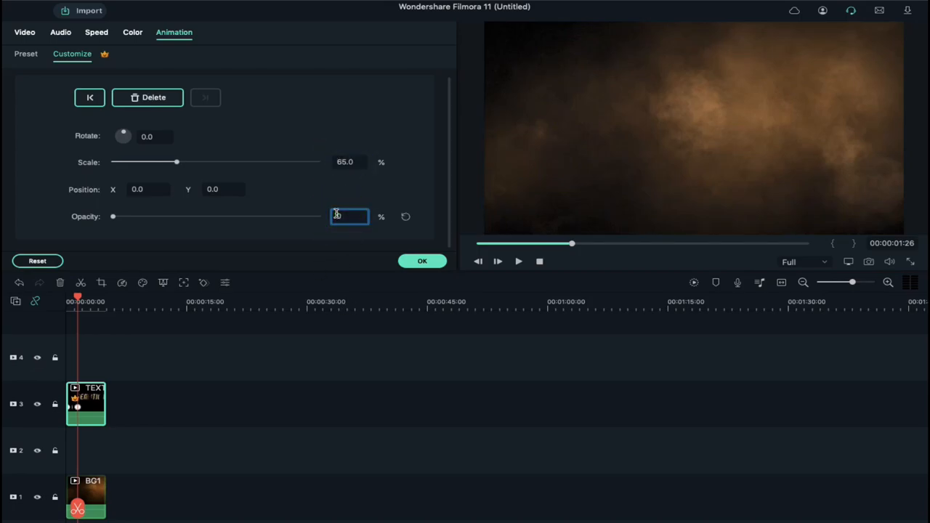
type("100")
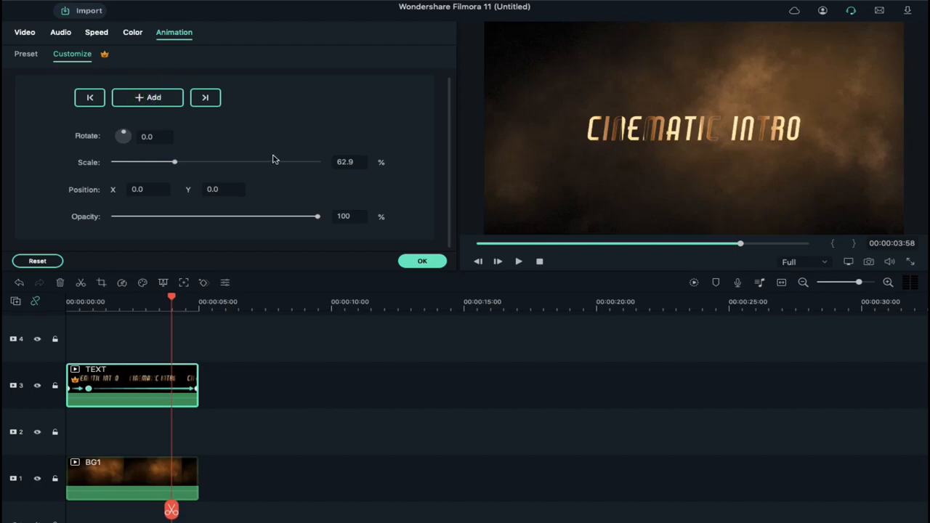
Jump to the final keyframe, then move the playhead back to the start of the intro.
left_click(146, 95)
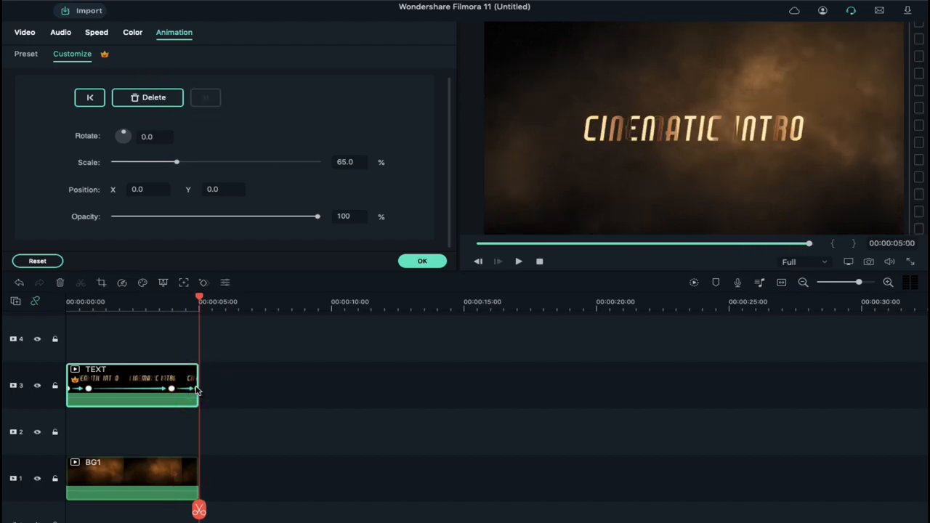
left_click_drag(317, 215, 140, 215)
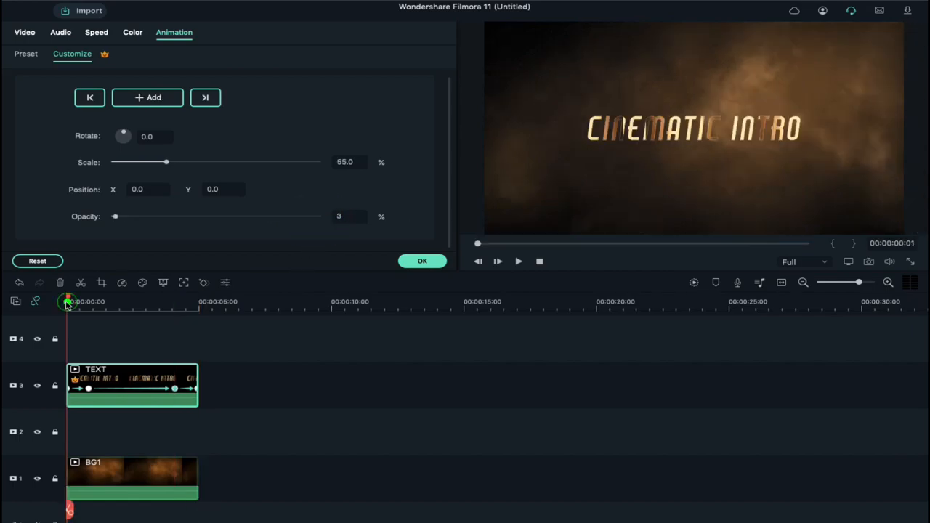
Keyframe the BG1 background's opacity from zero up to full and confirm the animation with OK.
left_click(105, 477)
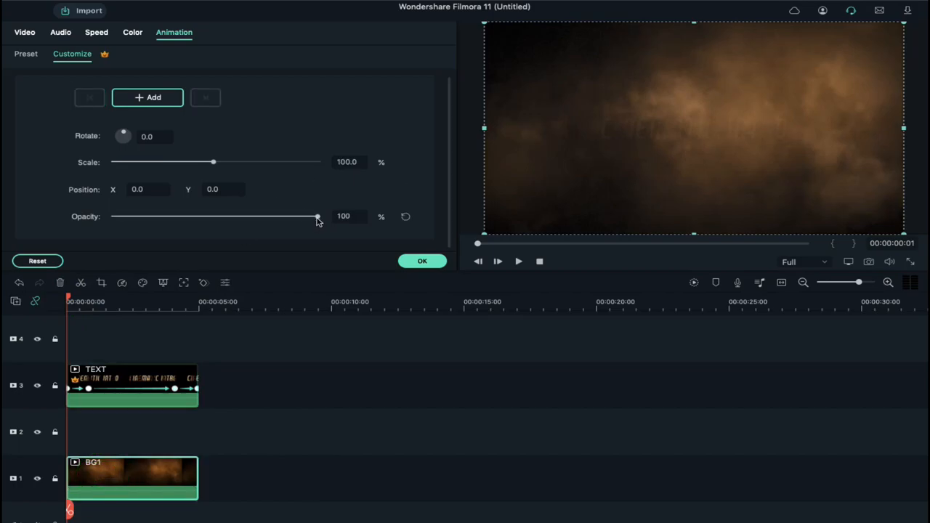
left_click_drag(317, 216, 114, 217)
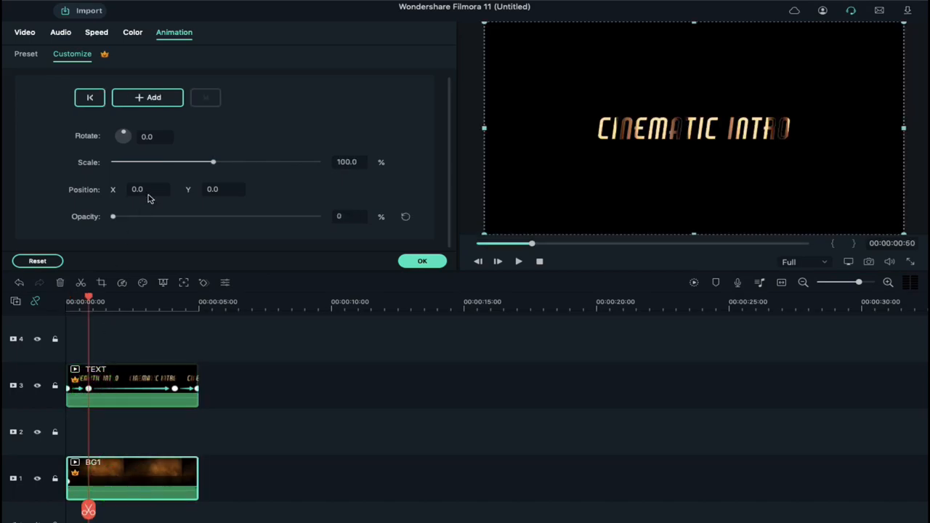
left_click_drag(114, 216, 282, 217)
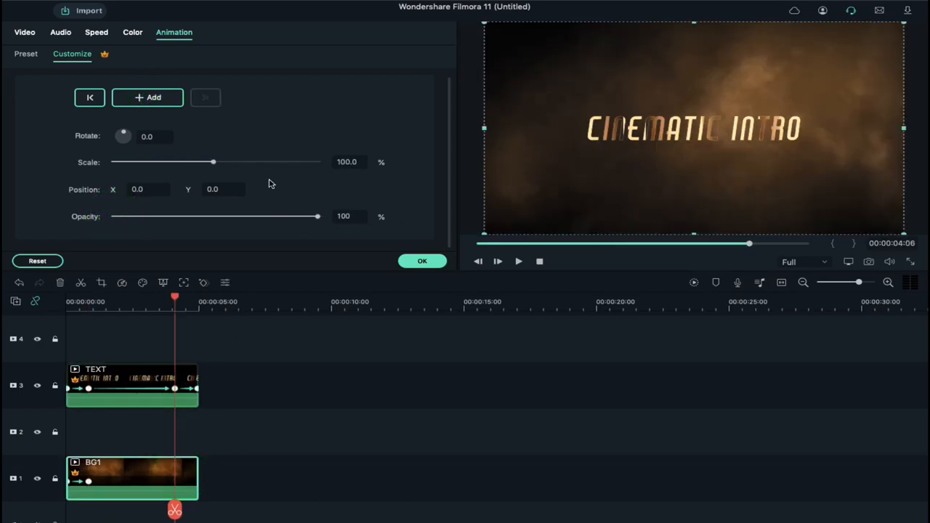
left_click(147, 96)
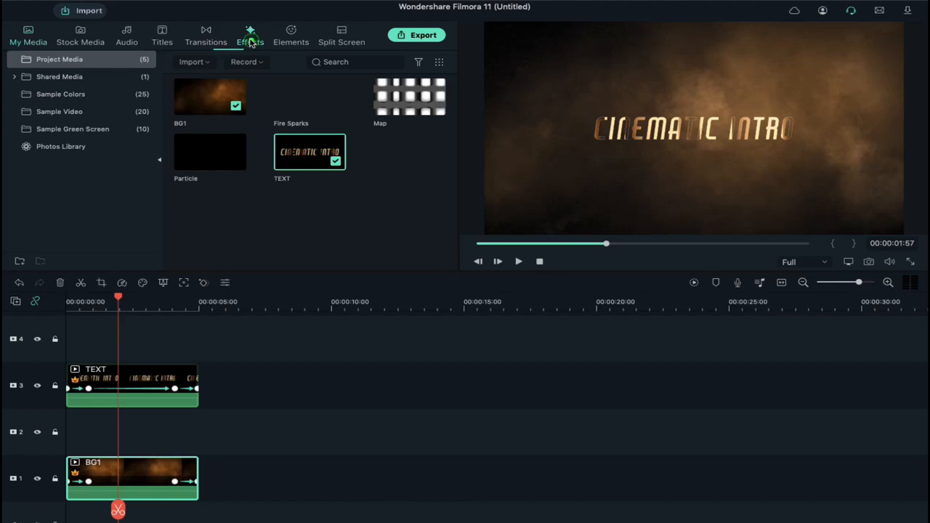
From Effects, place Cinema 21:9 on a track above the title, aligned with the clips, and confirm.
left_click(250, 35)
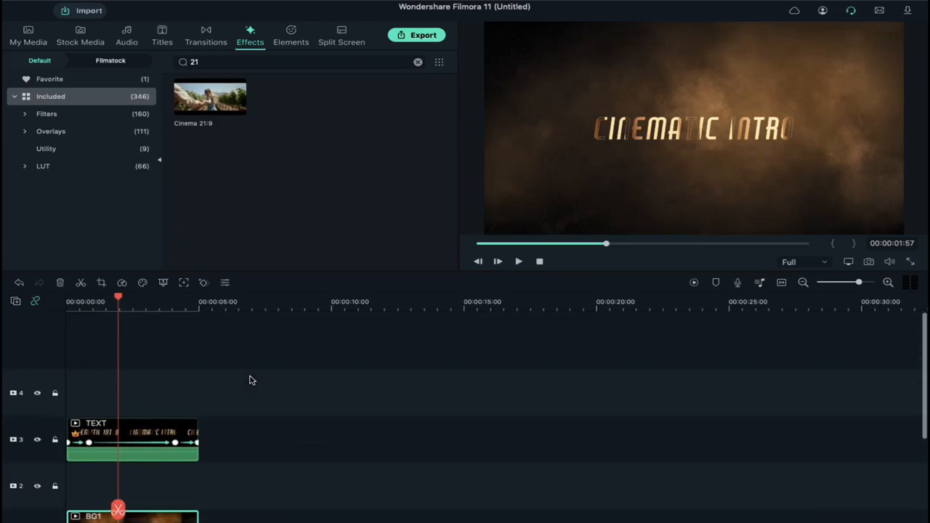
left_click_drag(209, 96, 143, 346)
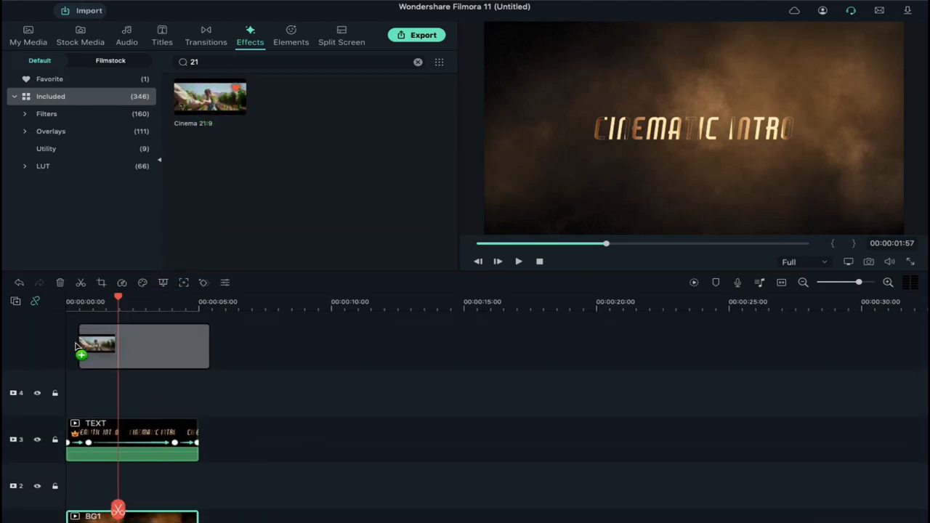
left_click_drag(210, 96, 131, 346)
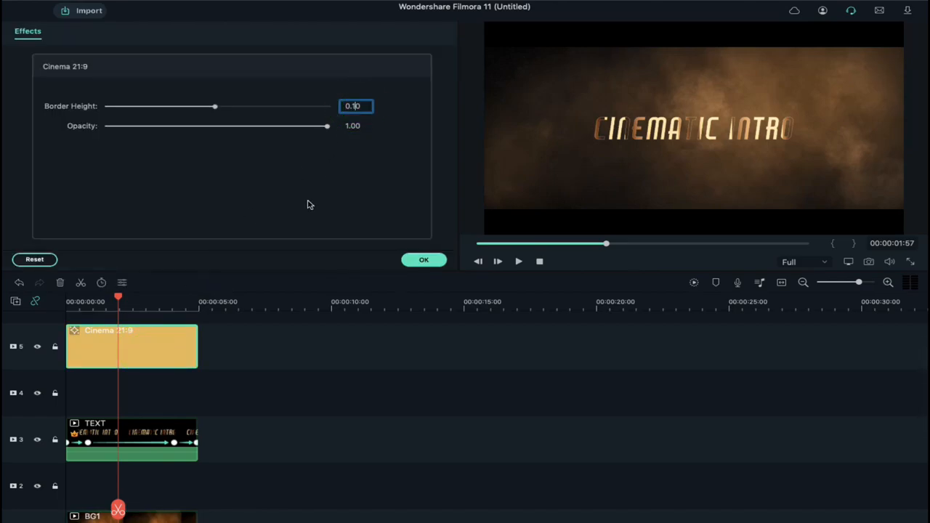
left_click(425, 259)
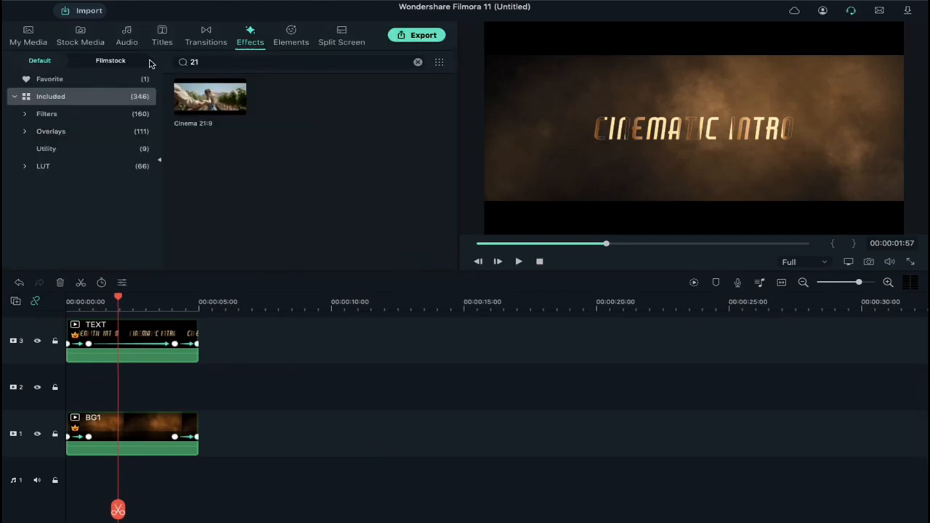
Return to project media, open the Fire Sparks clip's Transform settings and set its scale to about 146%.
left_click(27, 35)
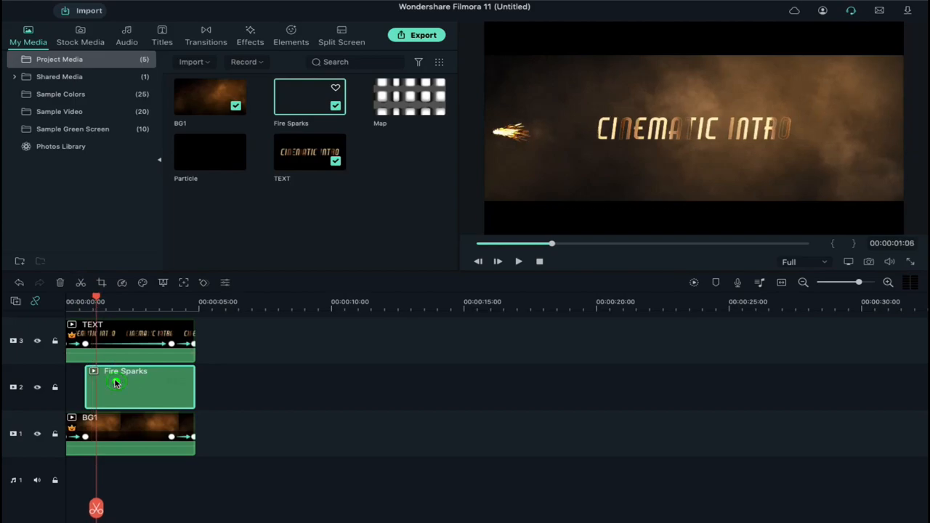
double_click(116, 381)
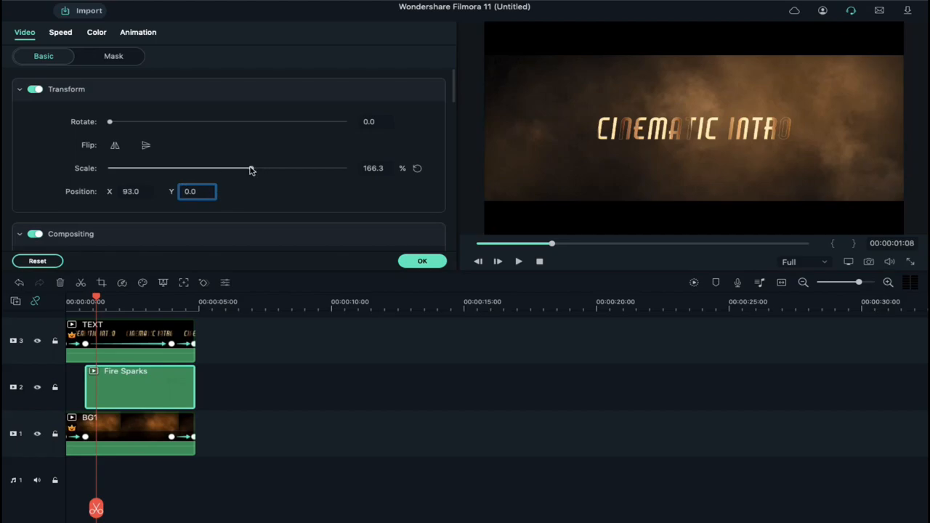
left_click_drag(250, 168, 240, 169)
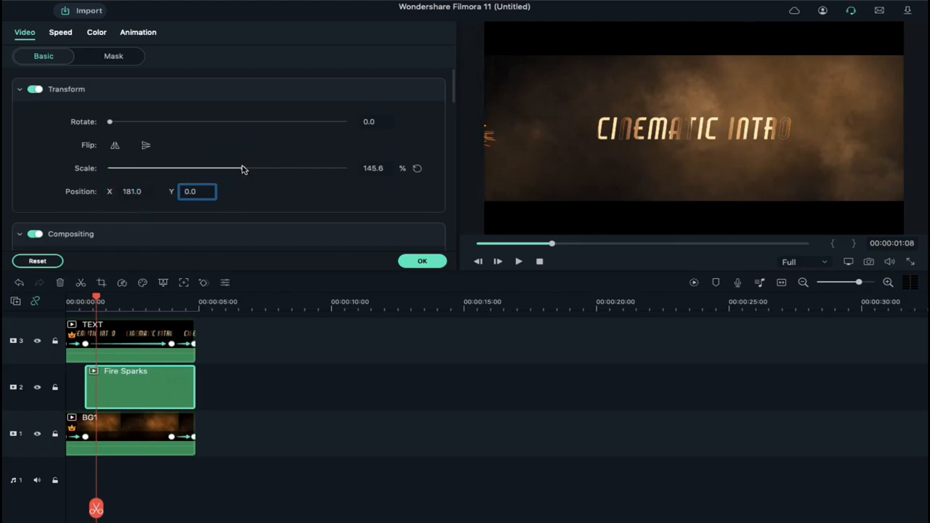
Shift the sparks to X 429 and rotate them to about 341.5 so they shoot from the lower left.
left_click_drag(111, 122, 137, 122)
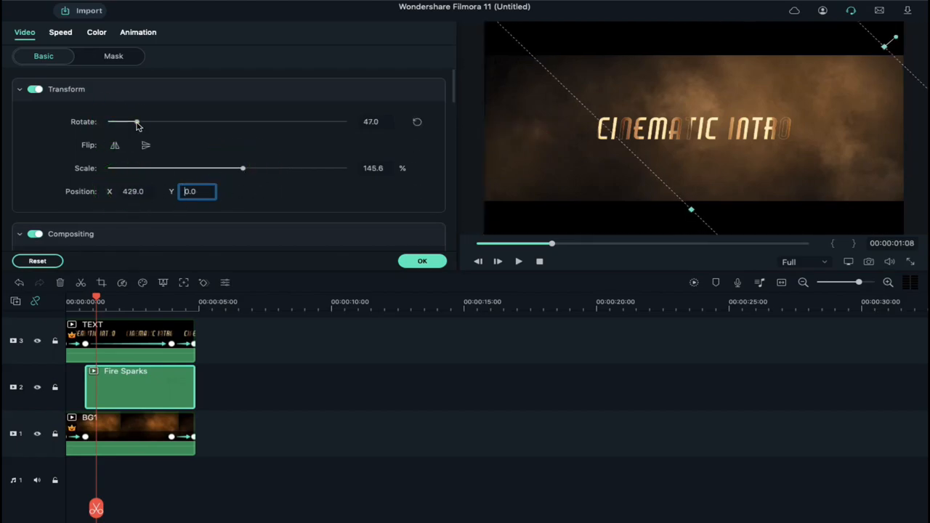
left_click_drag(137, 122, 338, 122)
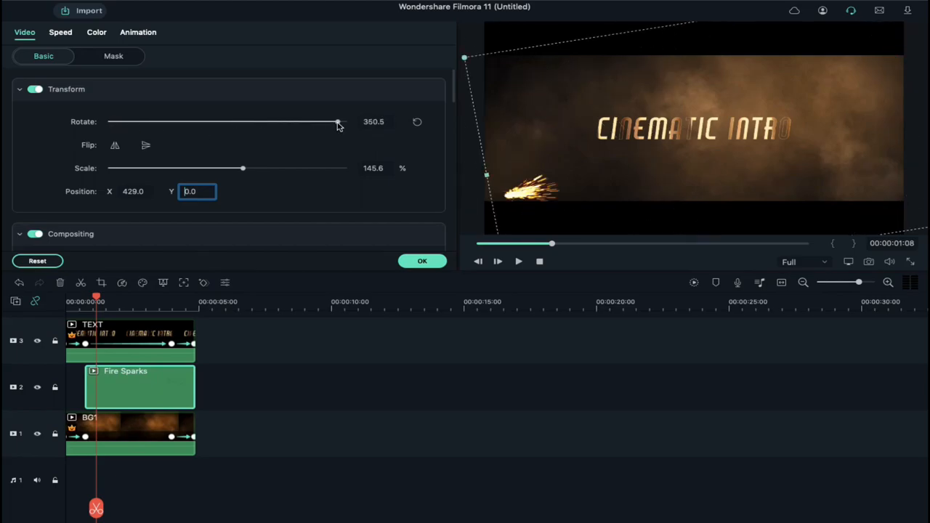
left_click_drag(337, 122, 332, 122)
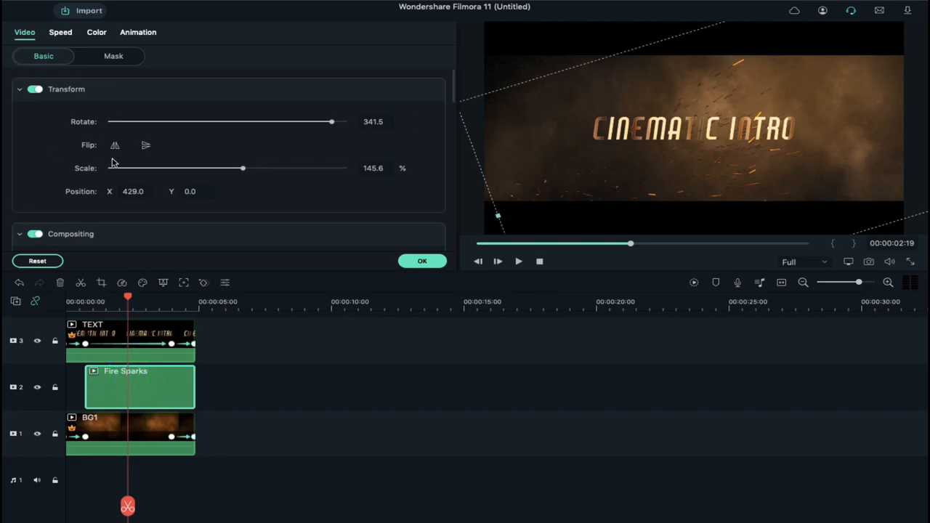
Set the Fire Sparks Blending Mode to Screen so only the sparks show over the background.
left_click(244, 163)
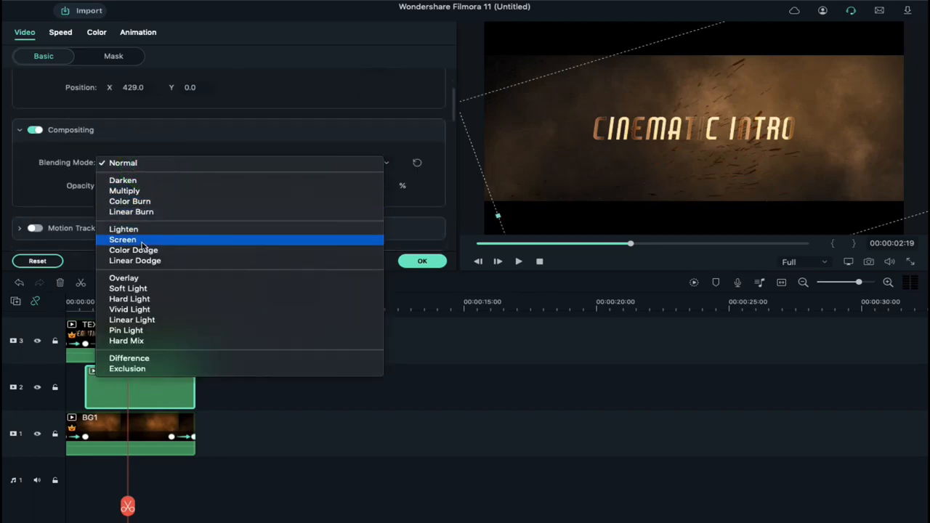
left_click(122, 240)
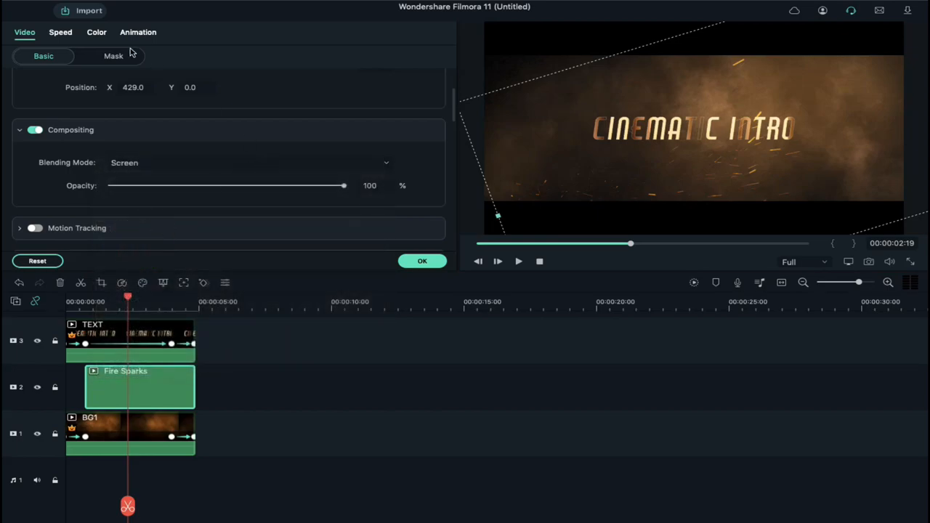
left_click(96, 32)
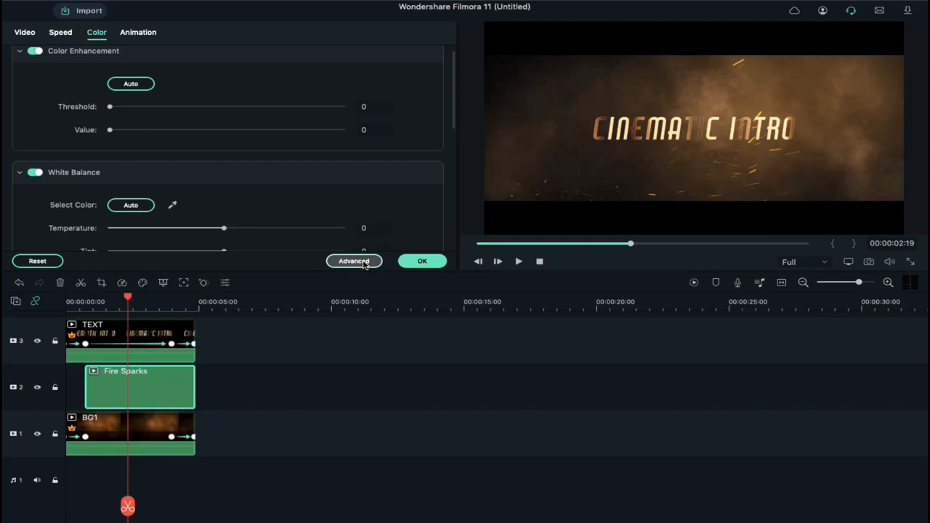
Browse the Advanced Color Tuning presets, preview the sparks, and reset all colour adjustments.
left_click(354, 261)
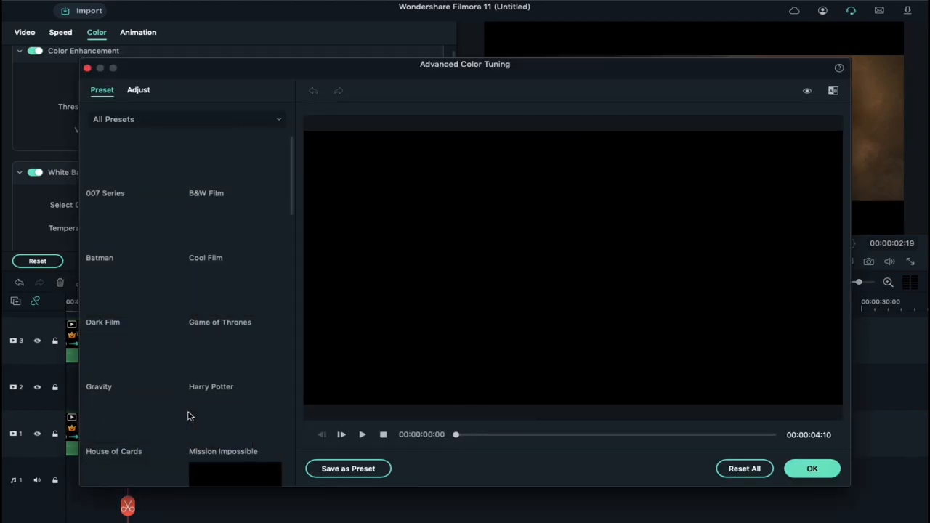
scroll("down", 3)
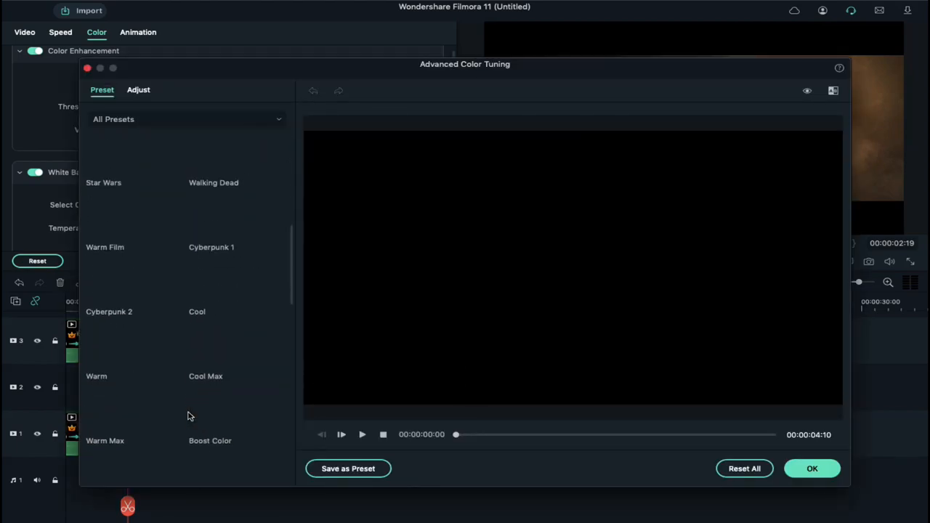
left_click(131, 407)
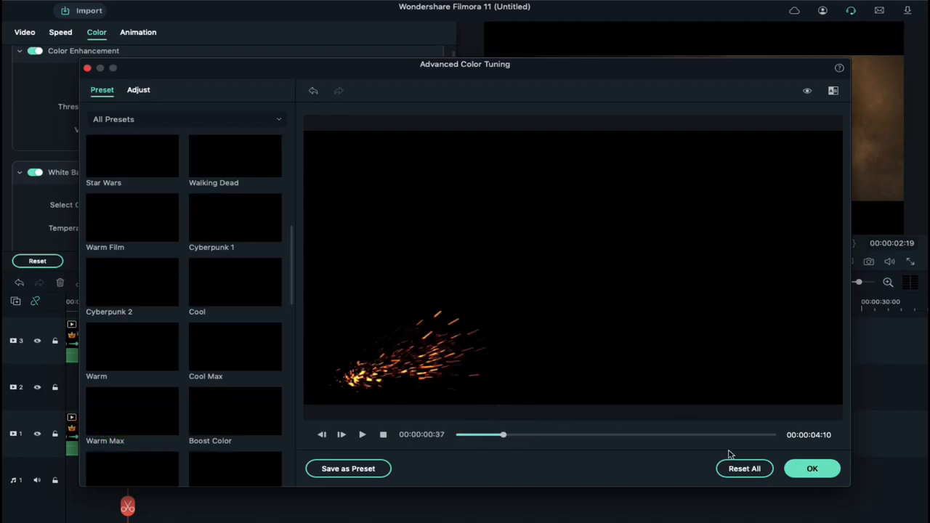
left_click(811, 468)
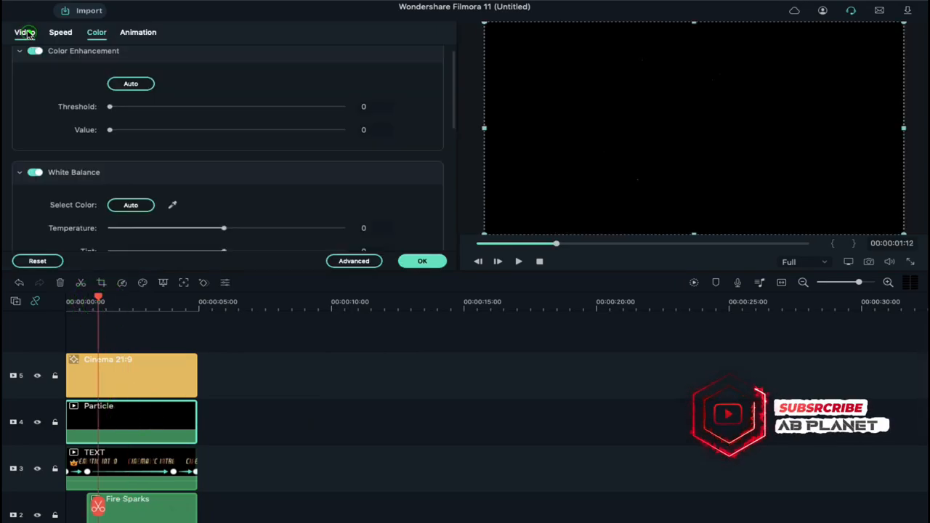
Set the Particle clip's blending to Screen in its video settings and confirm with OK.
left_click(25, 32)
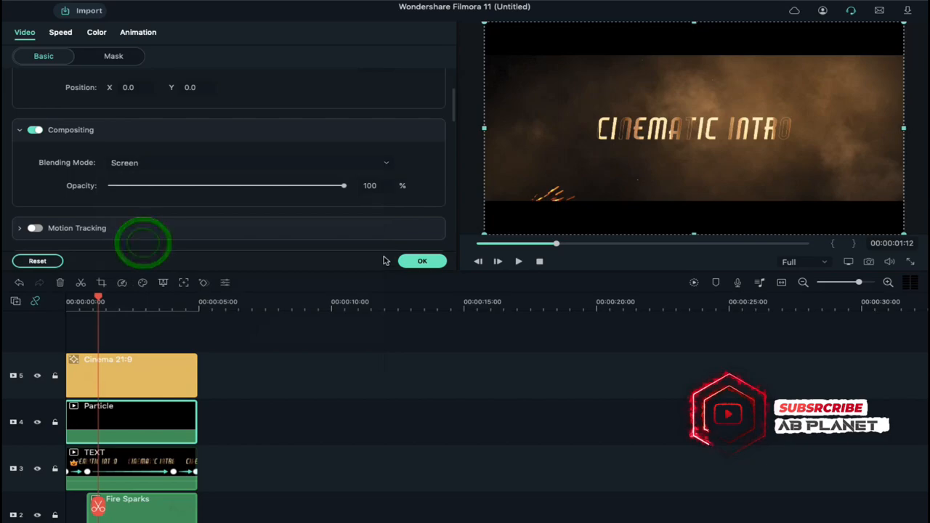
left_click(421, 261)
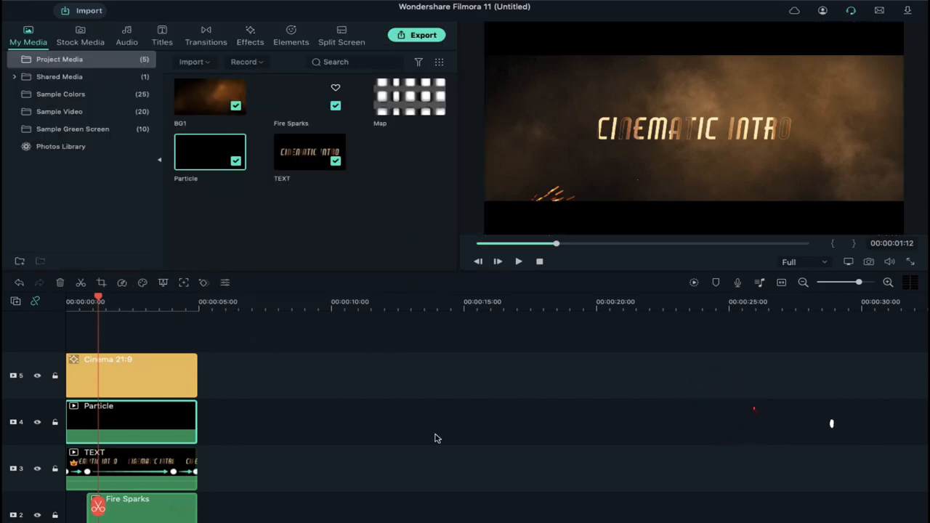
scroll("down", 3)
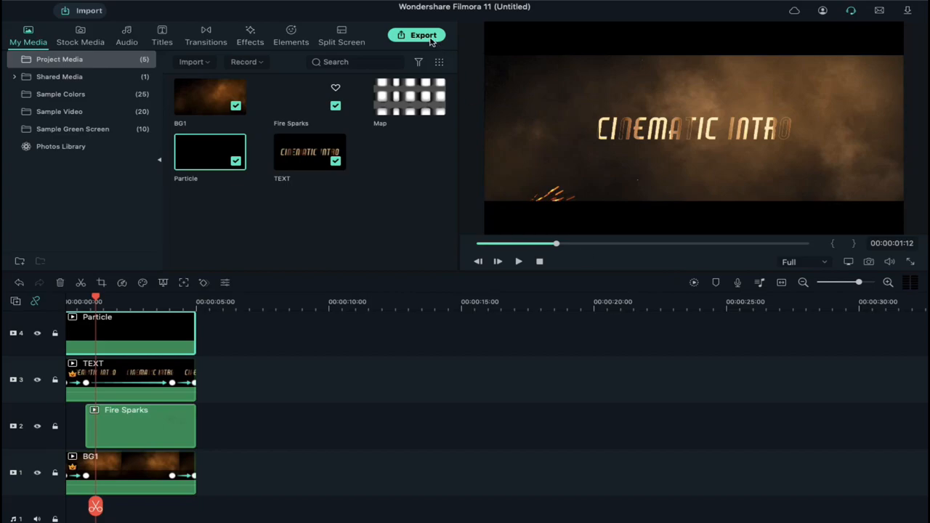
Export the finished cinematic intro as an MP4 file.
left_click(416, 35)
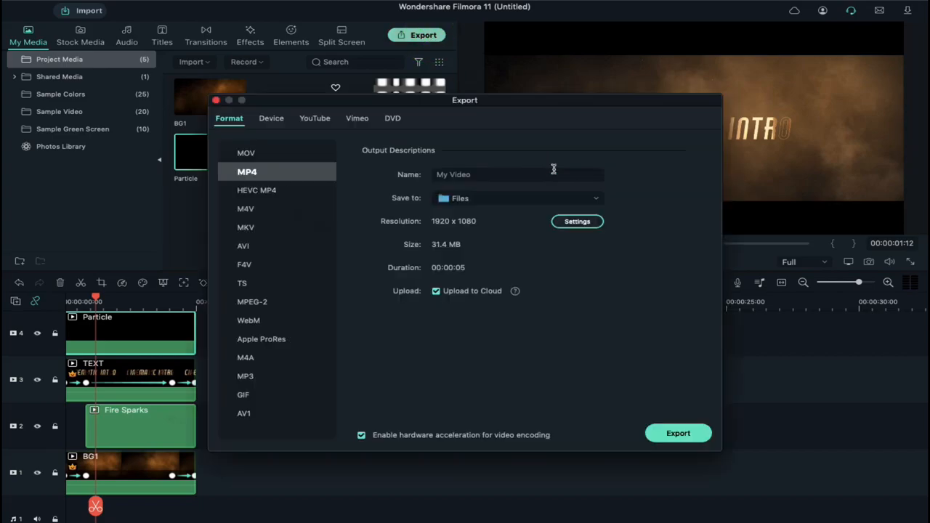
left_click(678, 433)
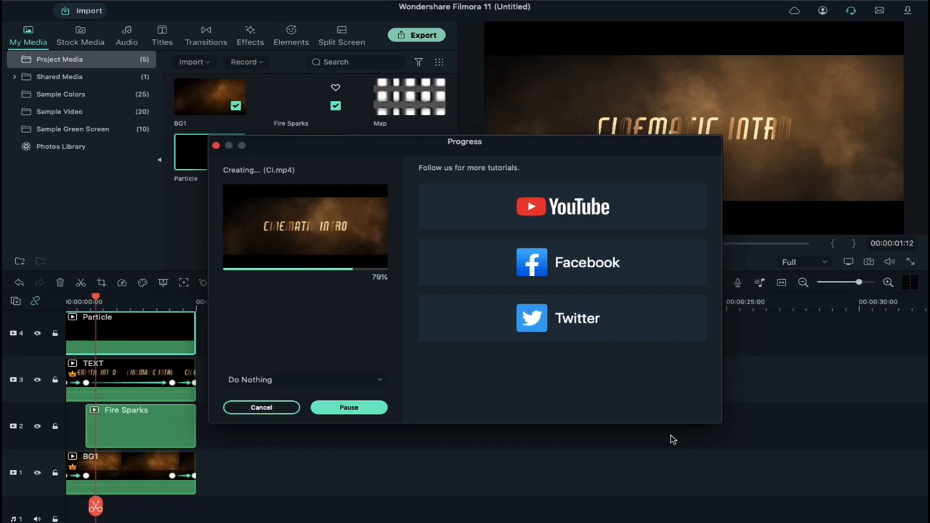